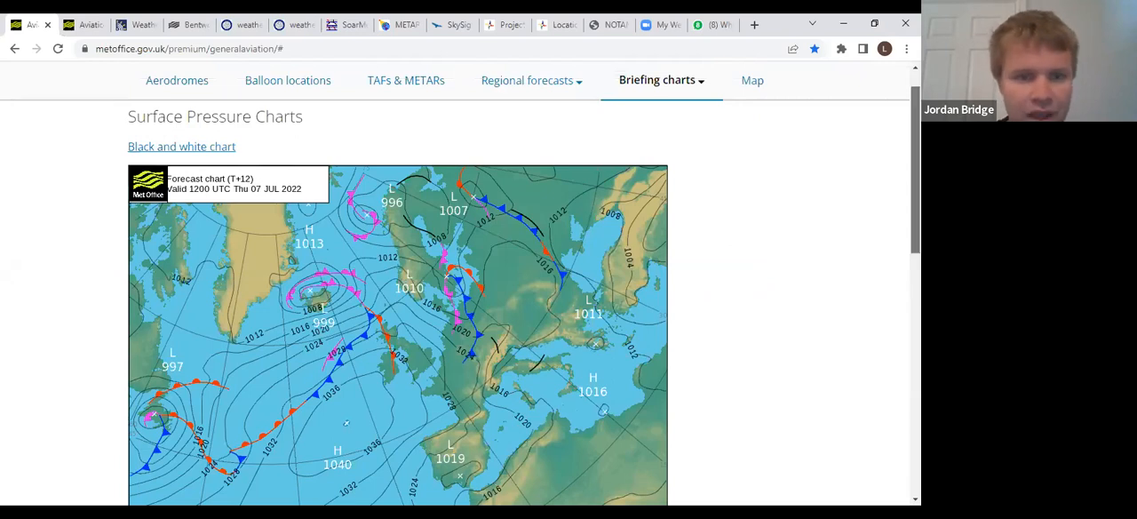
# Scroll to the surface pressure chart and show the 7 July 00:00 and 12:00 runs
pyautogui.scroll(-3)
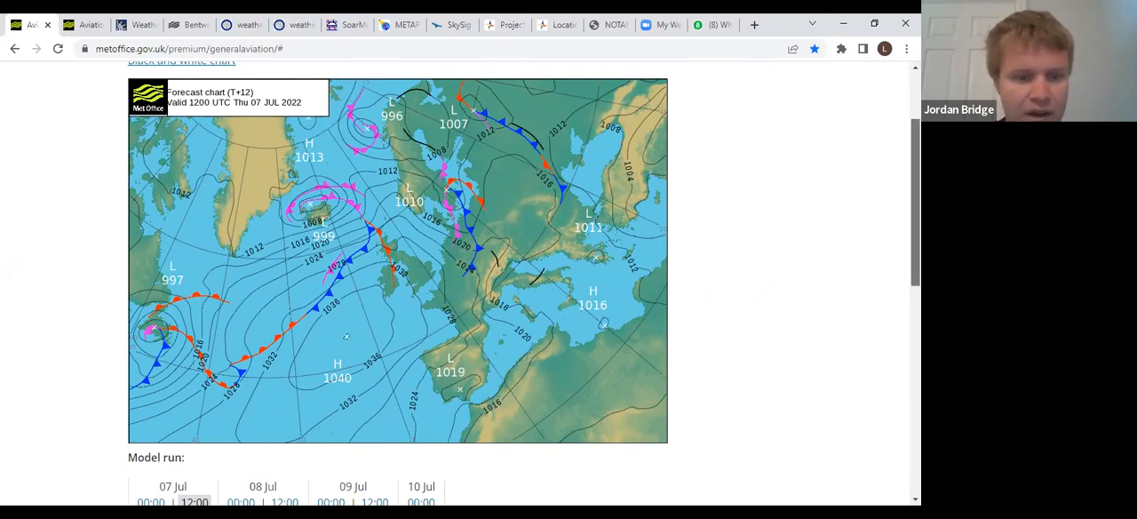
pyautogui.scroll(-3)
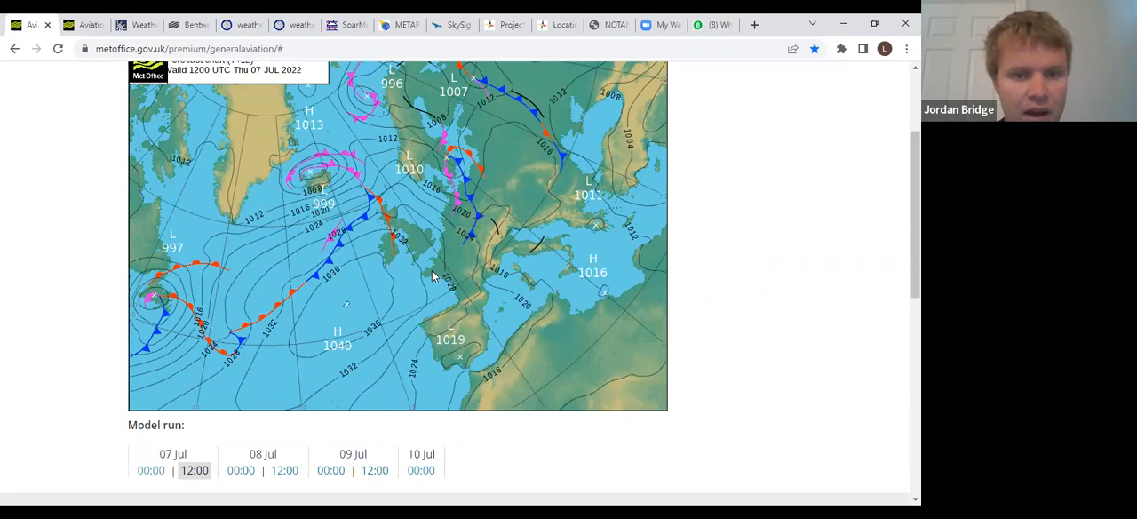
pyautogui.click(150, 470)
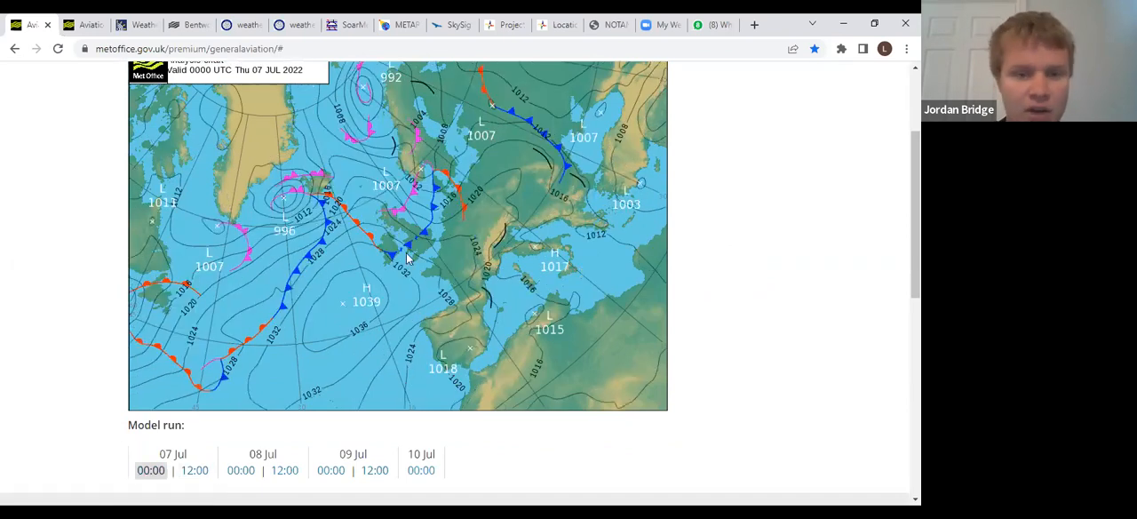
pyautogui.moveTo(436, 252)
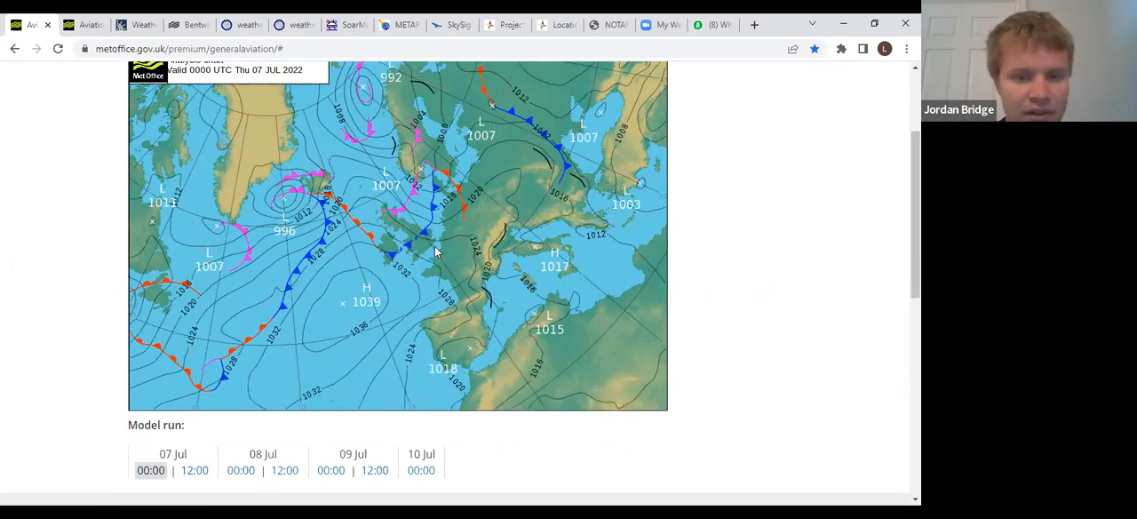
pyautogui.moveTo(195, 470)
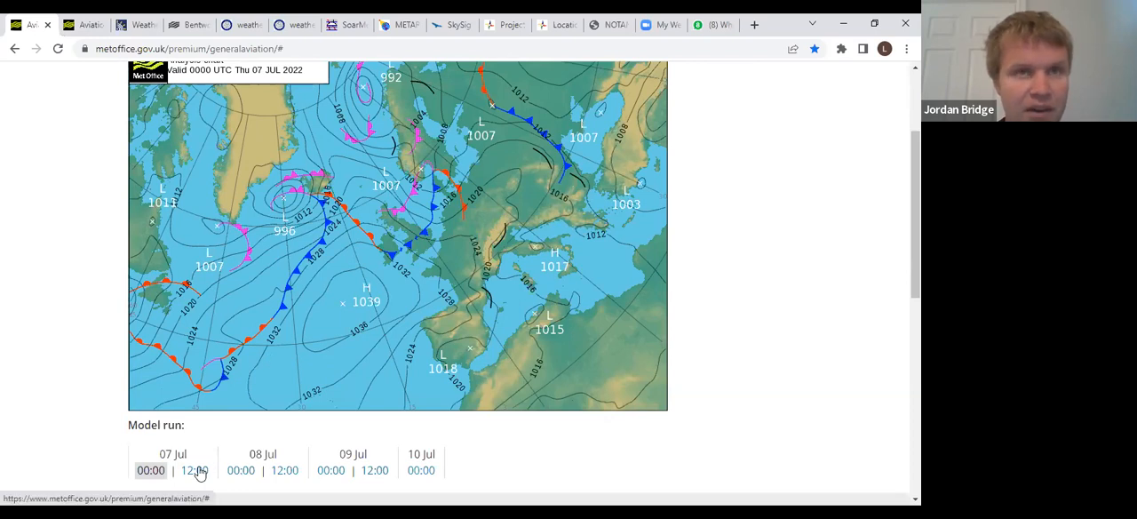
pyautogui.click(193, 470)
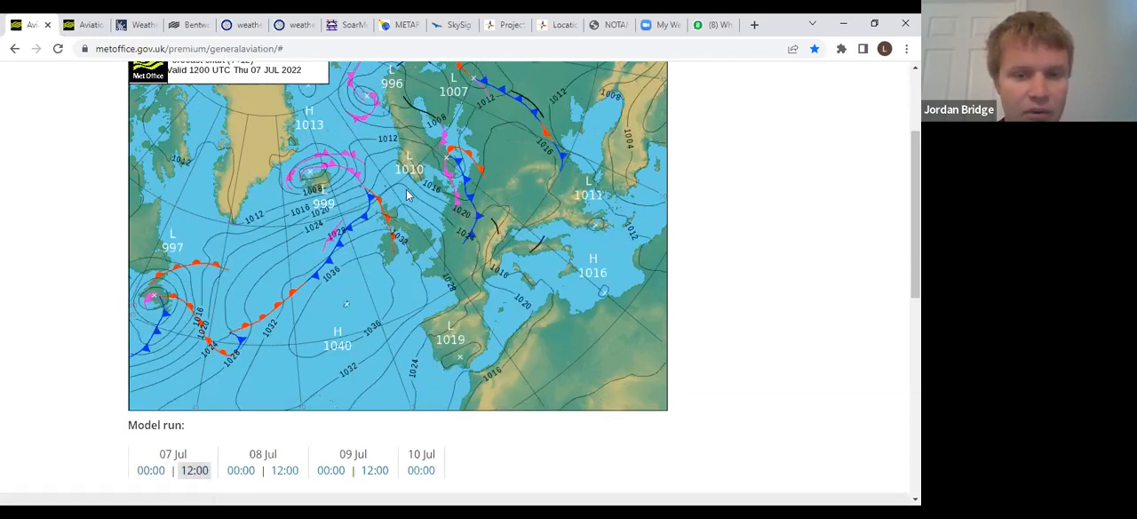
pyautogui.moveTo(393, 219)
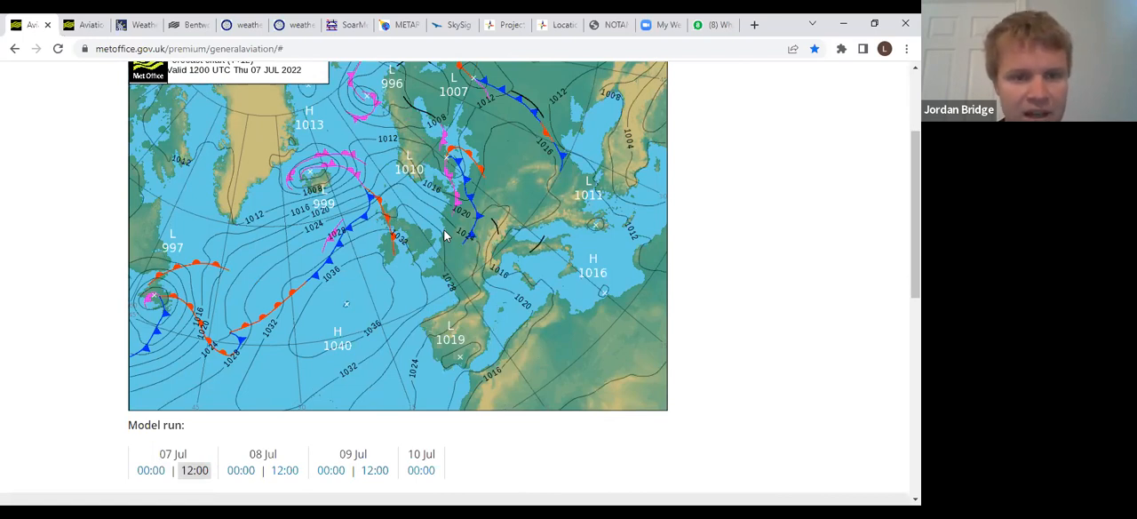
pyautogui.moveTo(241, 470)
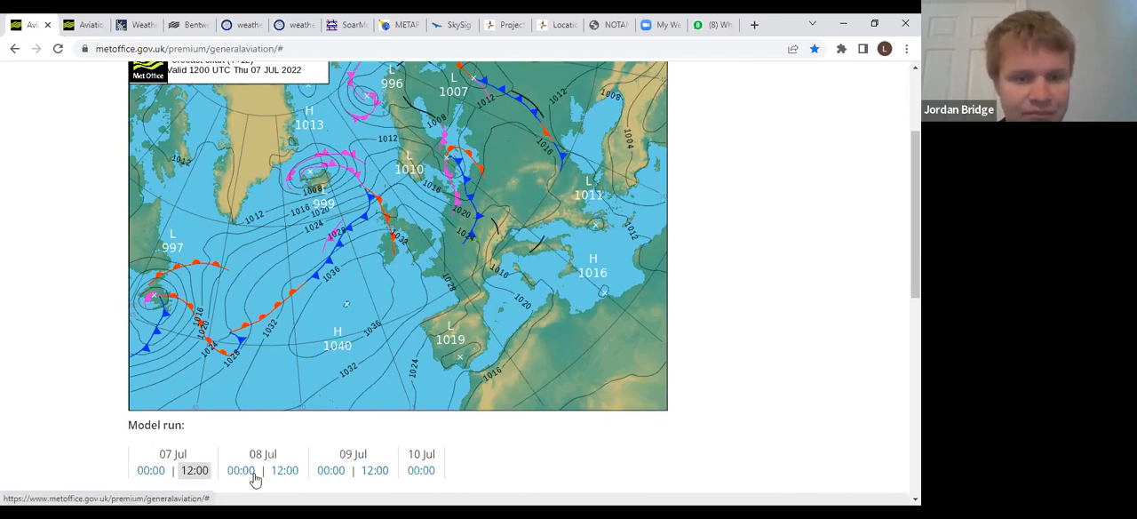
# Step the pressure charts through 8, 9 and 10 July, returning to the 9 July midday chart
pyautogui.click(241, 470)
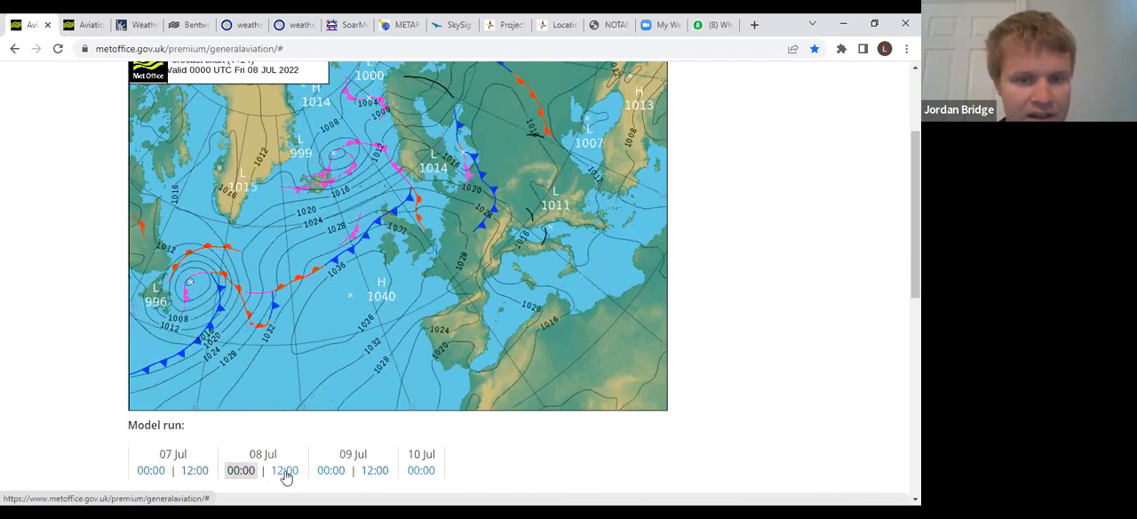
pyautogui.click(284, 470)
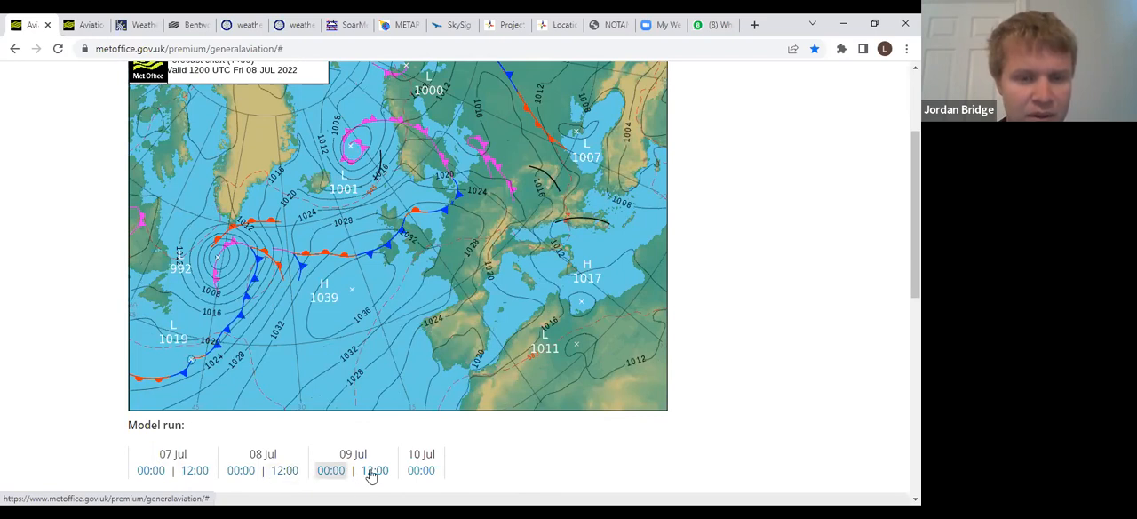
pyautogui.click(422, 470)
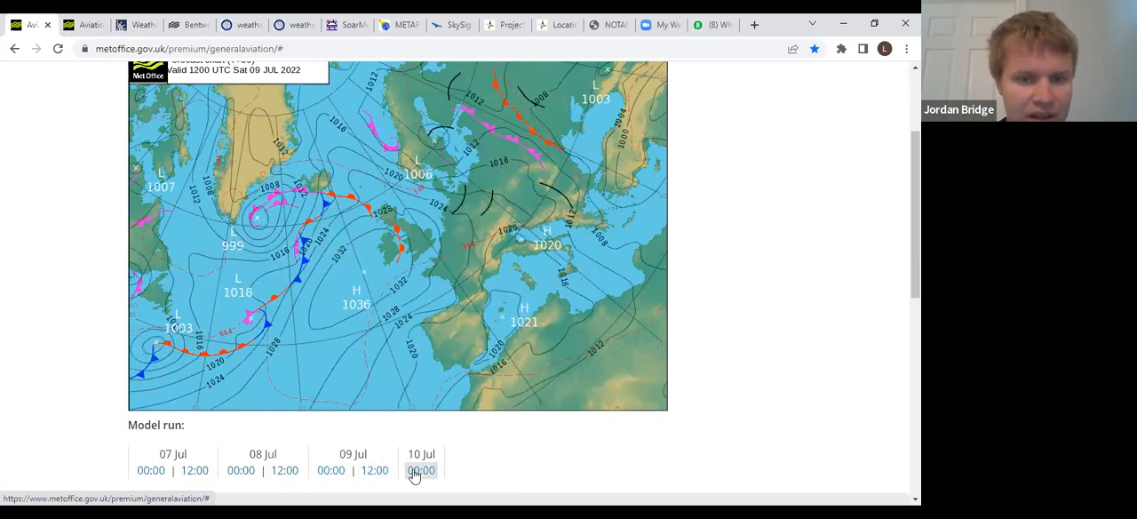
pyautogui.click(421, 470)
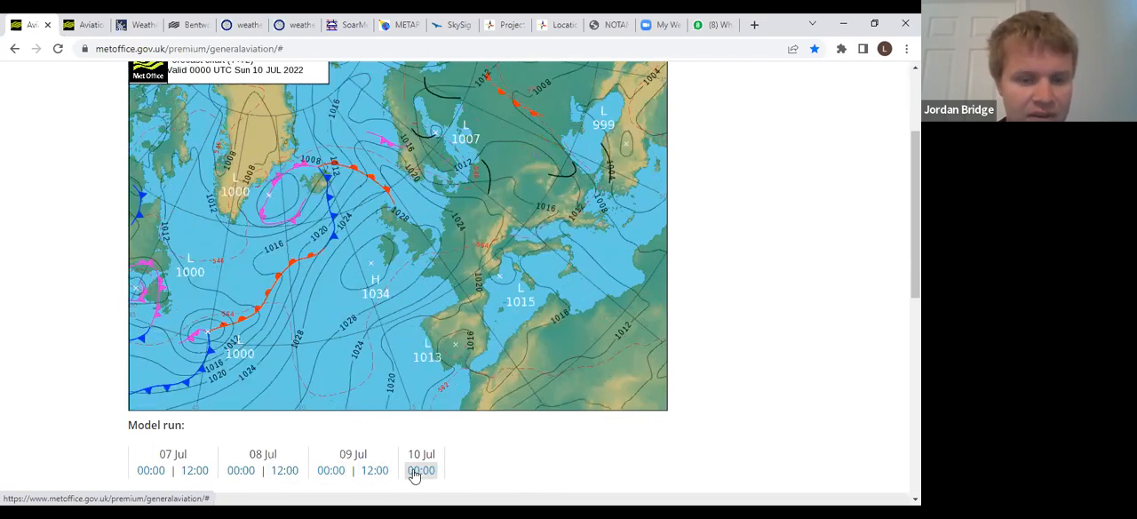
pyautogui.click(375, 470)
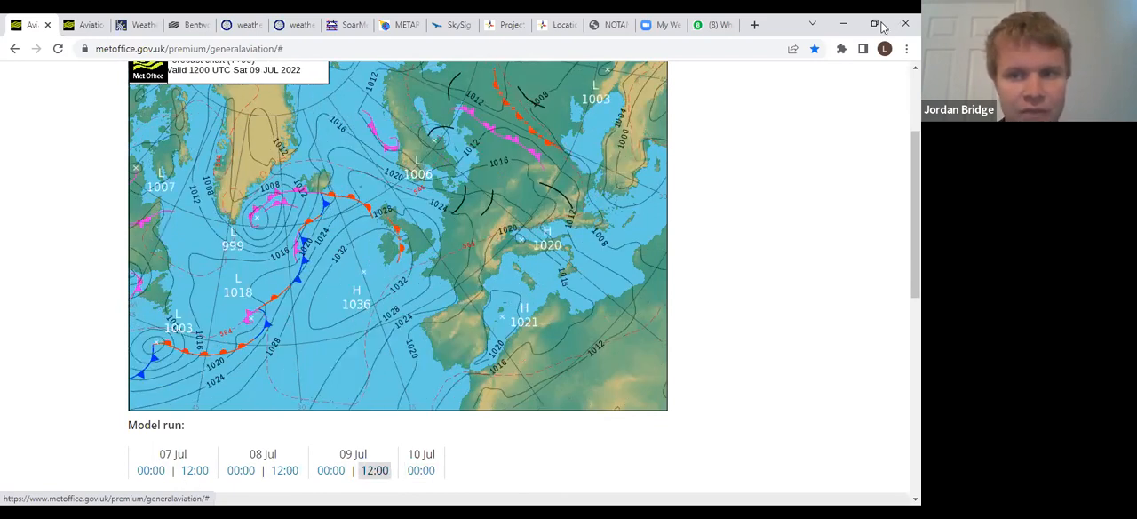
pyautogui.click(193, 471)
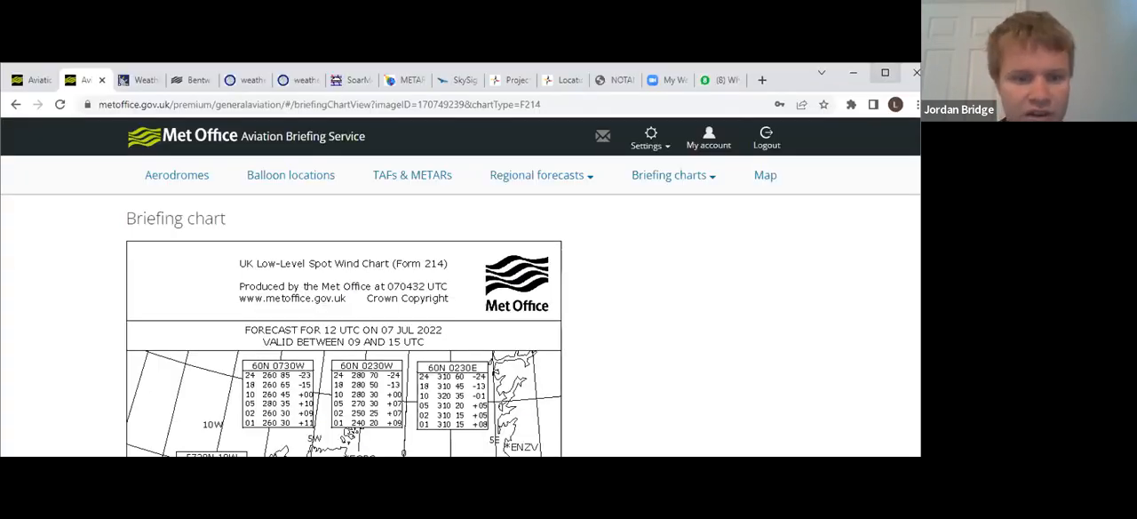
# Scroll the 12 UTC 7 July spot wind chart to see wind boxes down to 50N
pyautogui.scroll(-3)
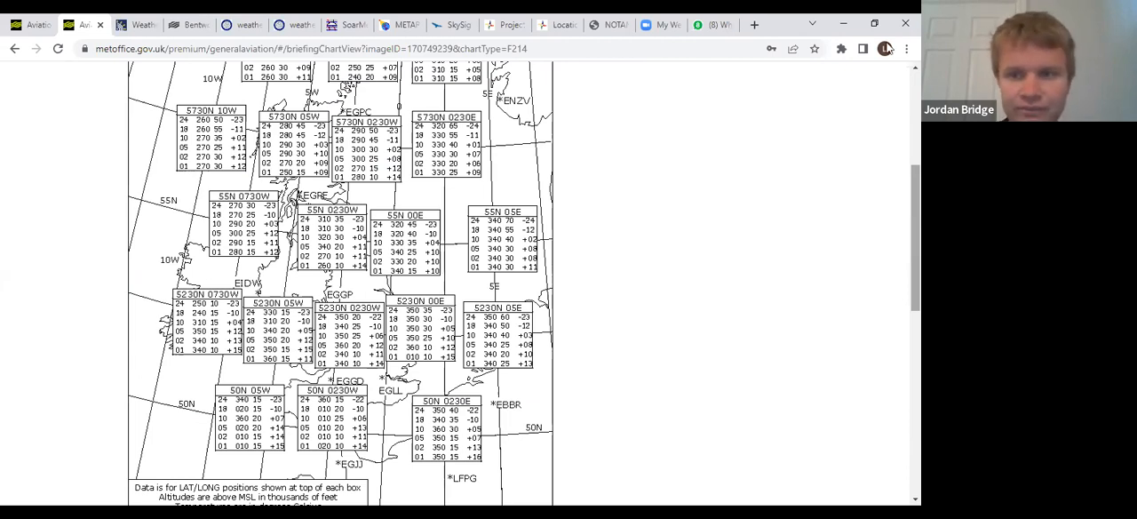
pyautogui.moveTo(146, 151)
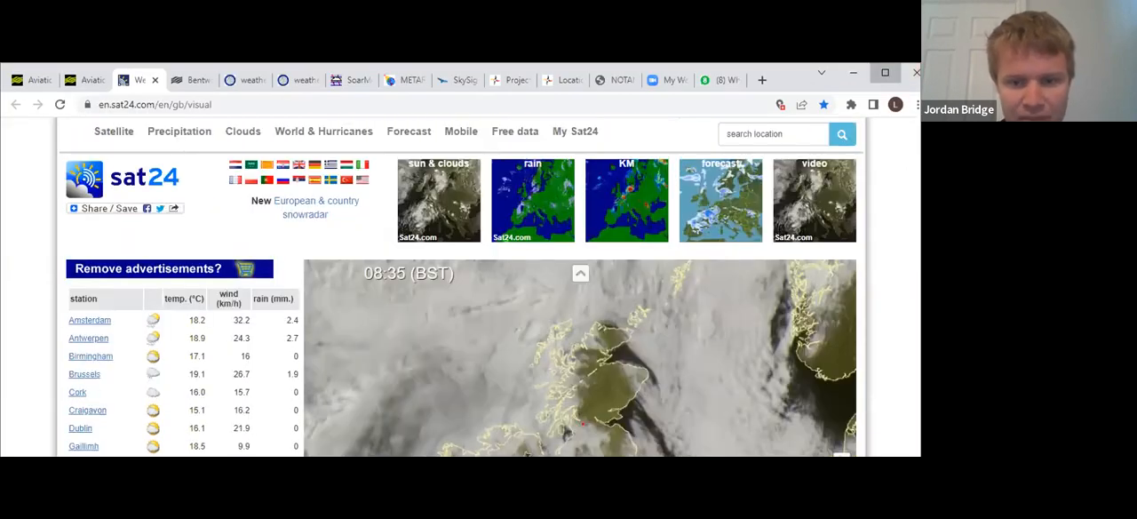
# Scroll the Sat24 UK visible satellite page down to the cloud image and time slider
pyautogui.scroll(-3)
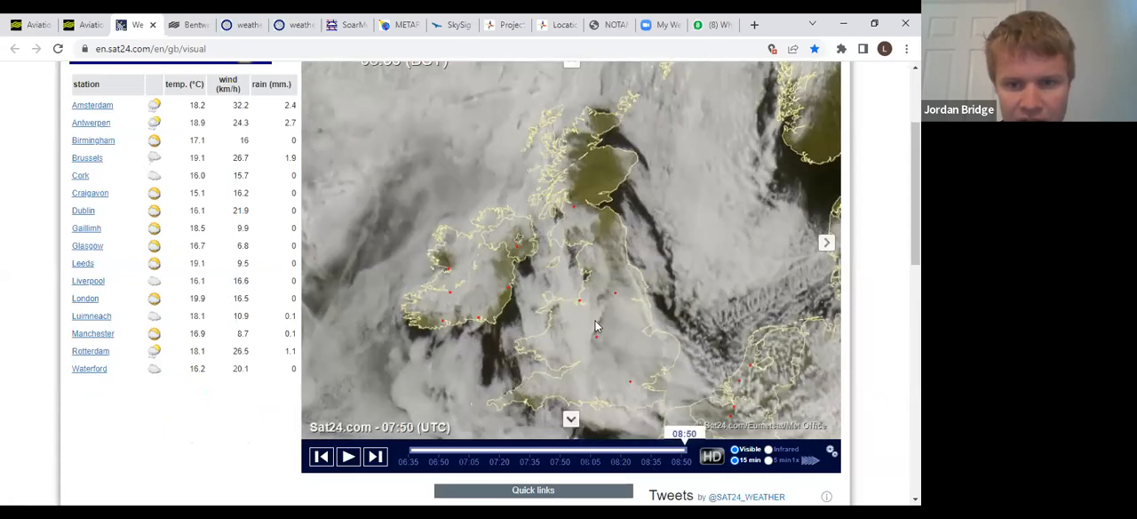
pyautogui.moveTo(636, 326)
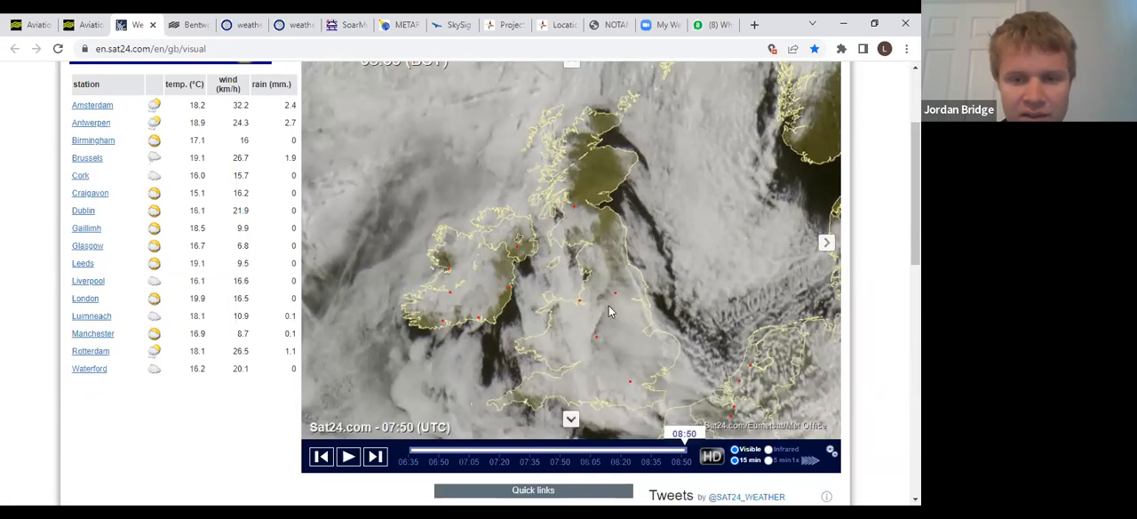
pyautogui.moveTo(638, 472)
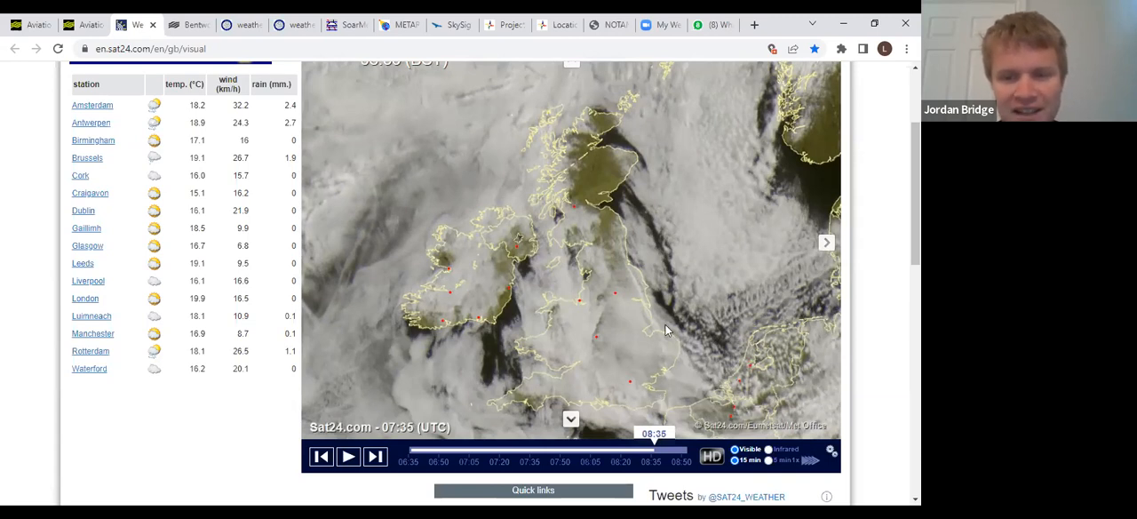
pyautogui.moveTo(667, 352)
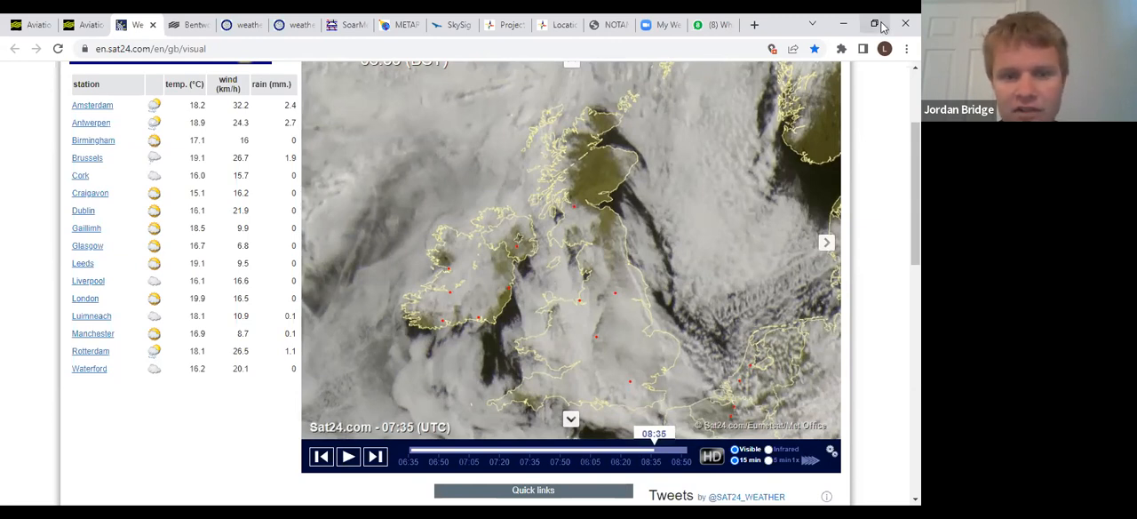
# Open the Bentworth, Hampshire forecast and read through today's hourly table and week ahead
pyautogui.click(186, 25)
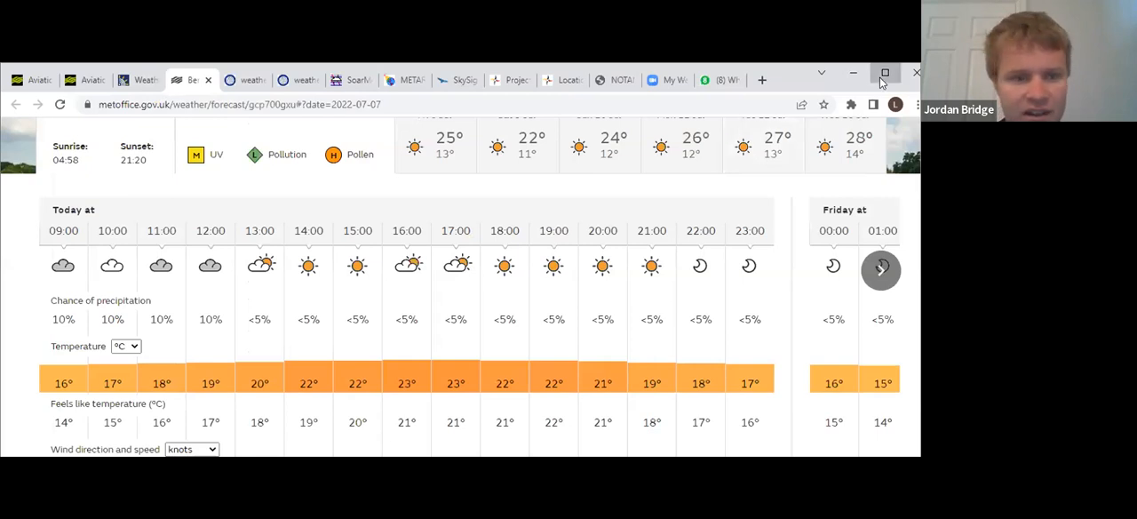
pyautogui.moveTo(287, 265)
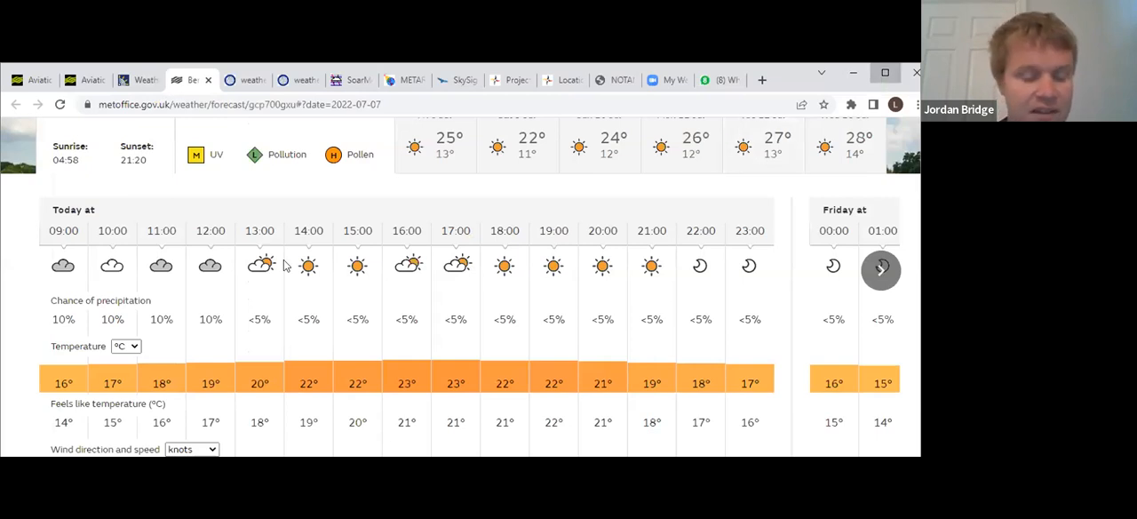
pyautogui.scroll(-3)
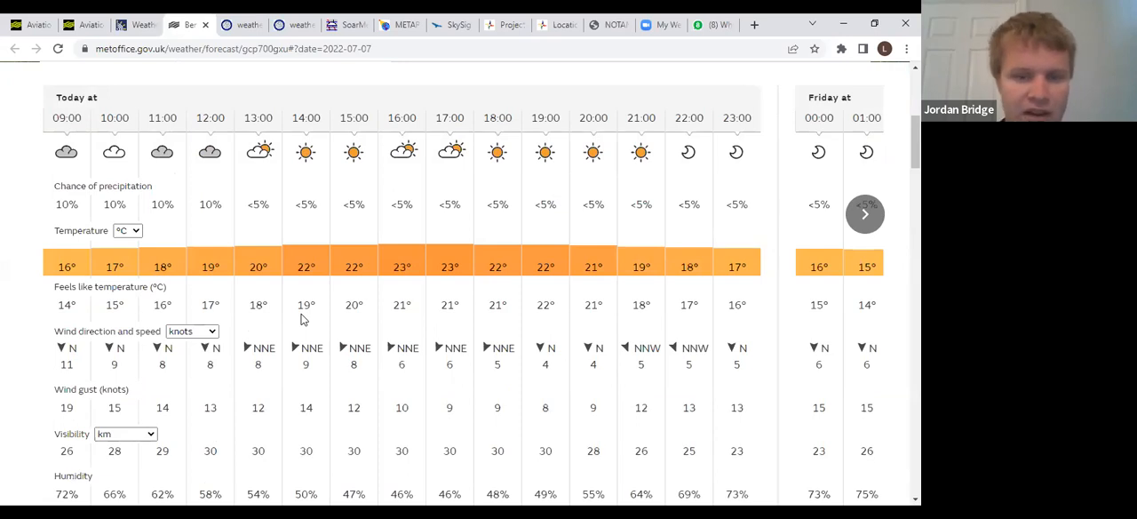
pyautogui.scroll(-3)
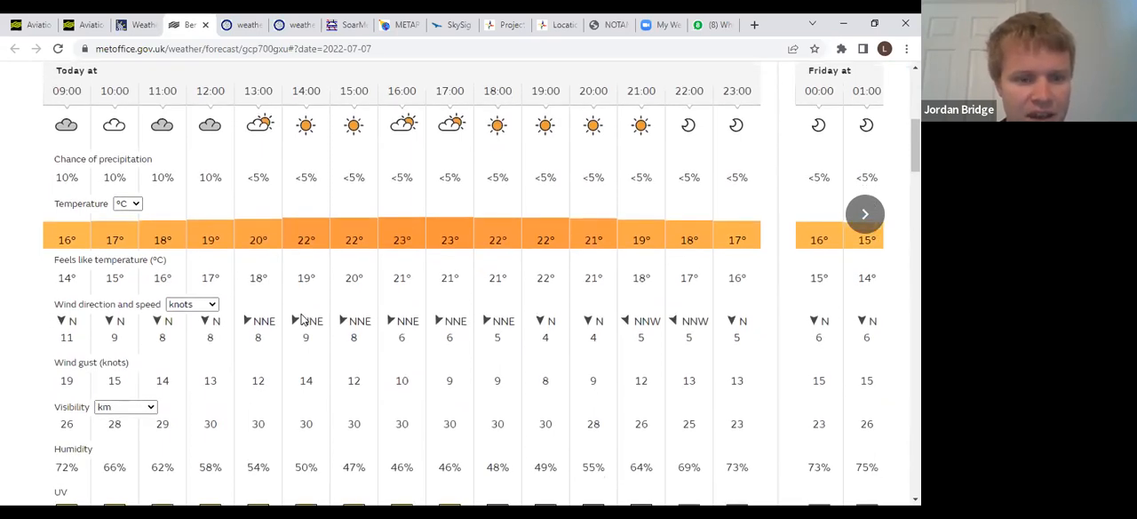
pyautogui.scroll(-3)
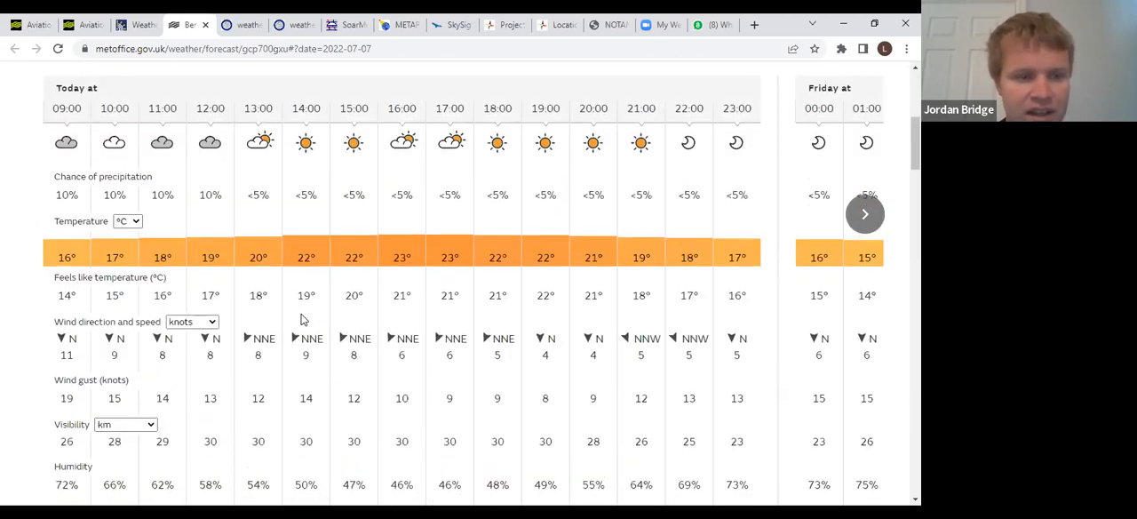
pyautogui.scroll(-3)
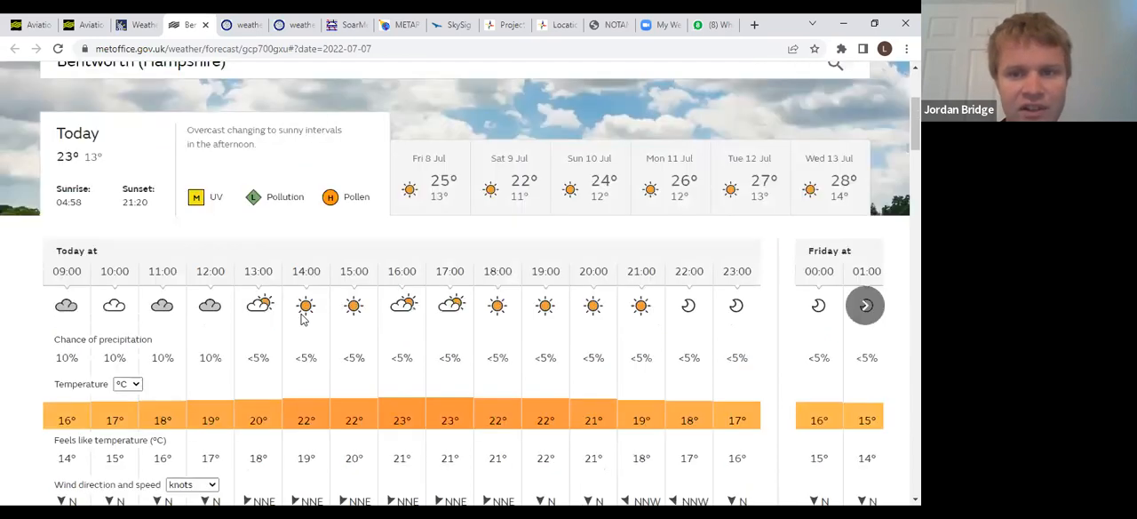
pyautogui.scroll(-3)
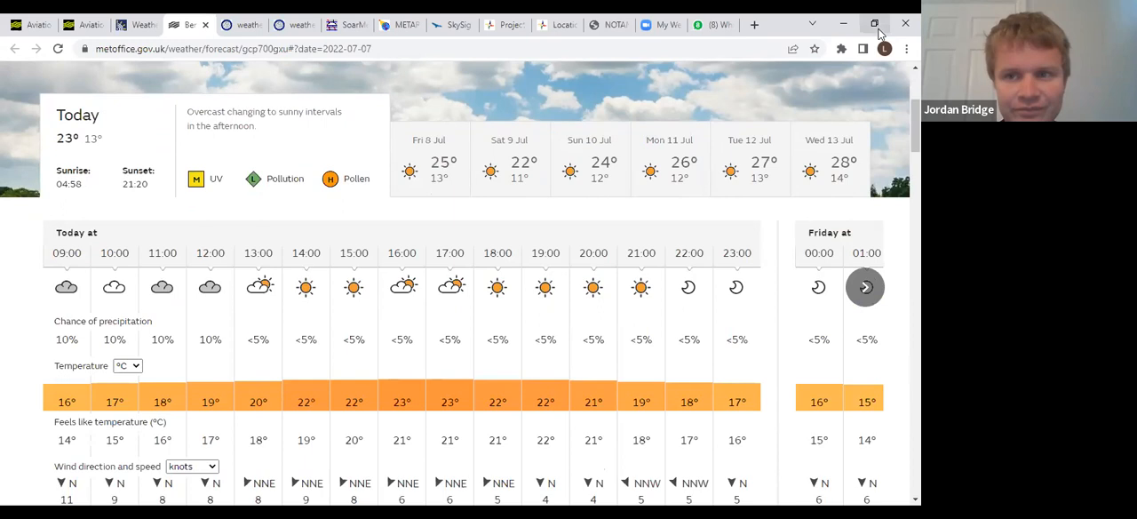
pyautogui.moveTo(220, 39)
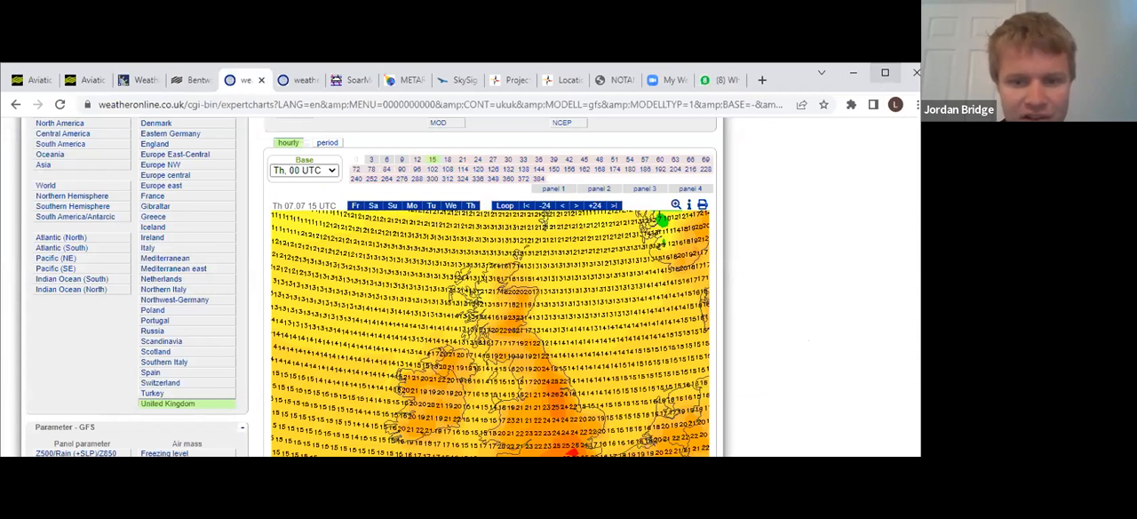
# Scroll to WeatherOnline's GFS UK dew point map for Th 07.07 15 UTC
pyautogui.scroll(-3)
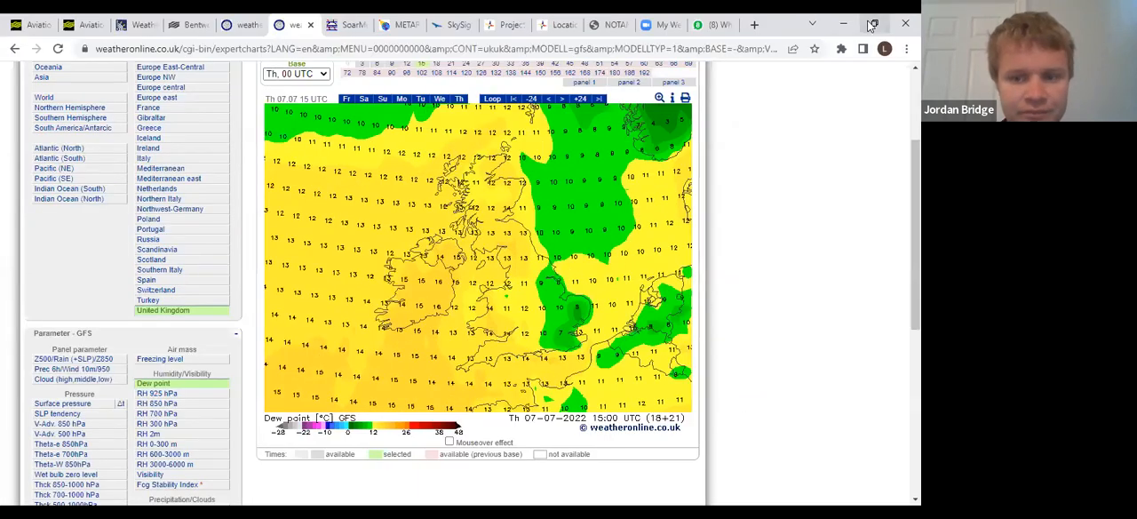
pyautogui.moveTo(373, 142)
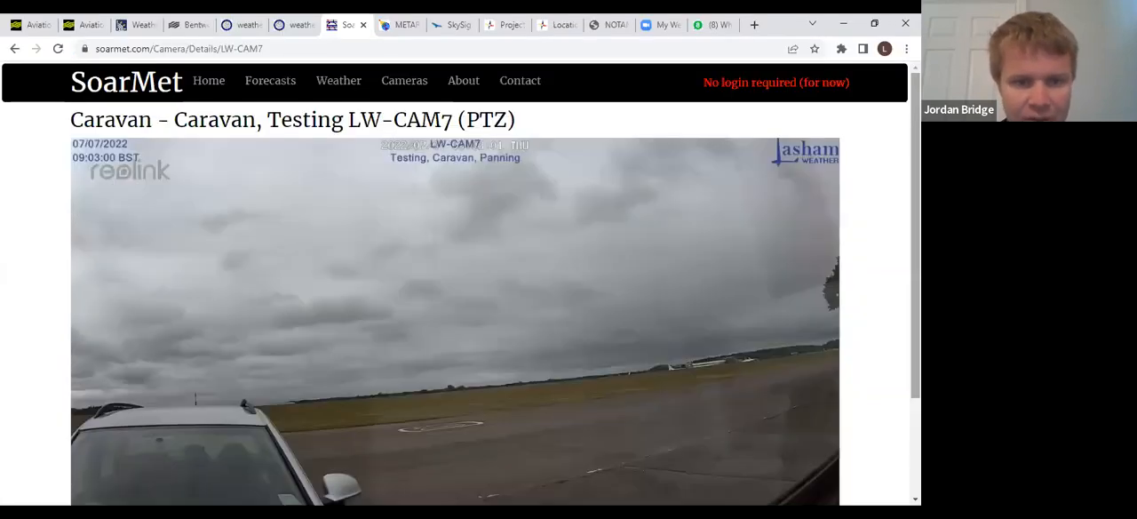
# Scroll to the LW-CAM7 caravan webcam image, then bring up Farnborough's METAR and TAF
pyautogui.scroll(-3)
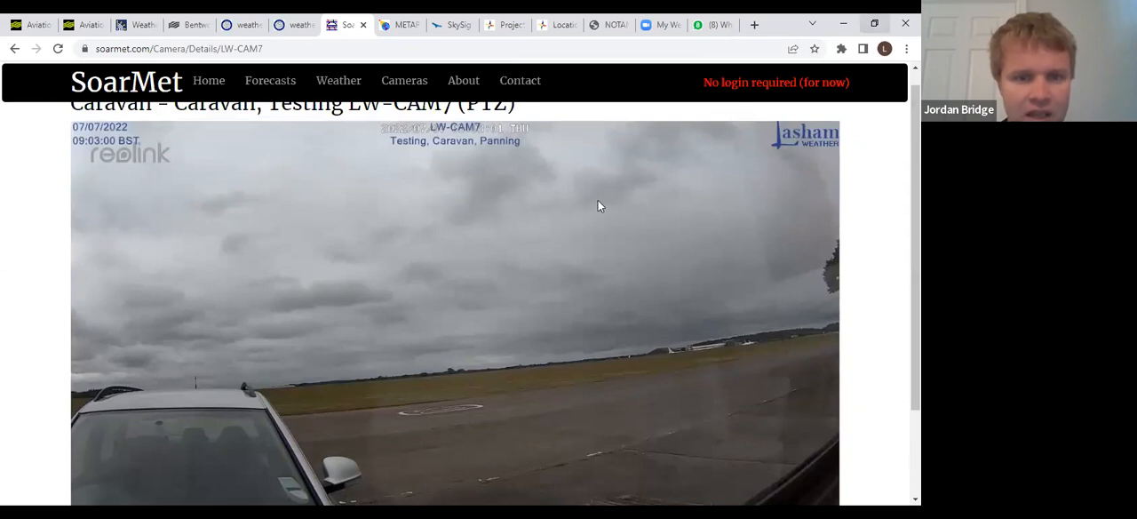
pyautogui.click(404, 80)
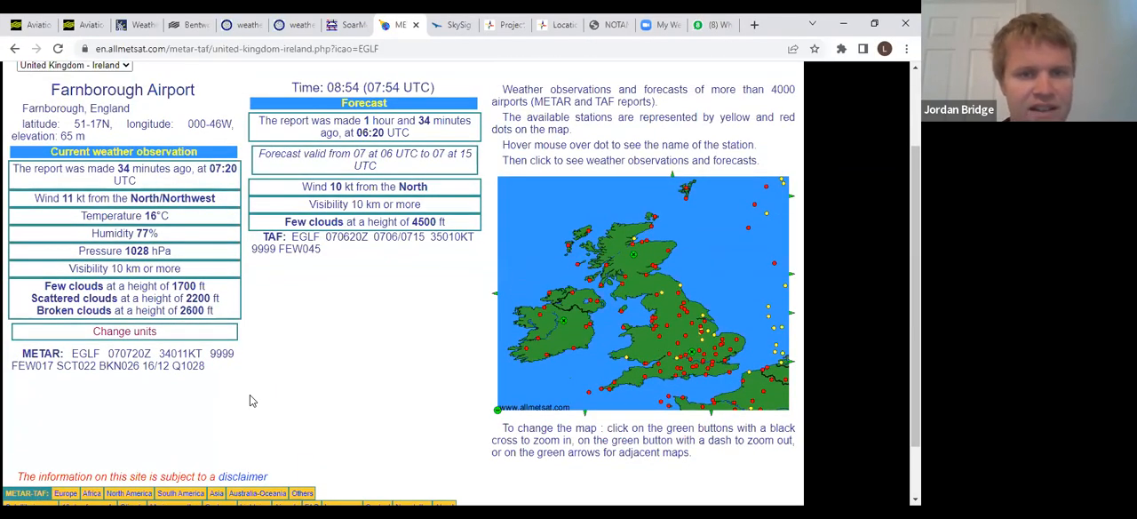
pyautogui.moveTo(573, 380)
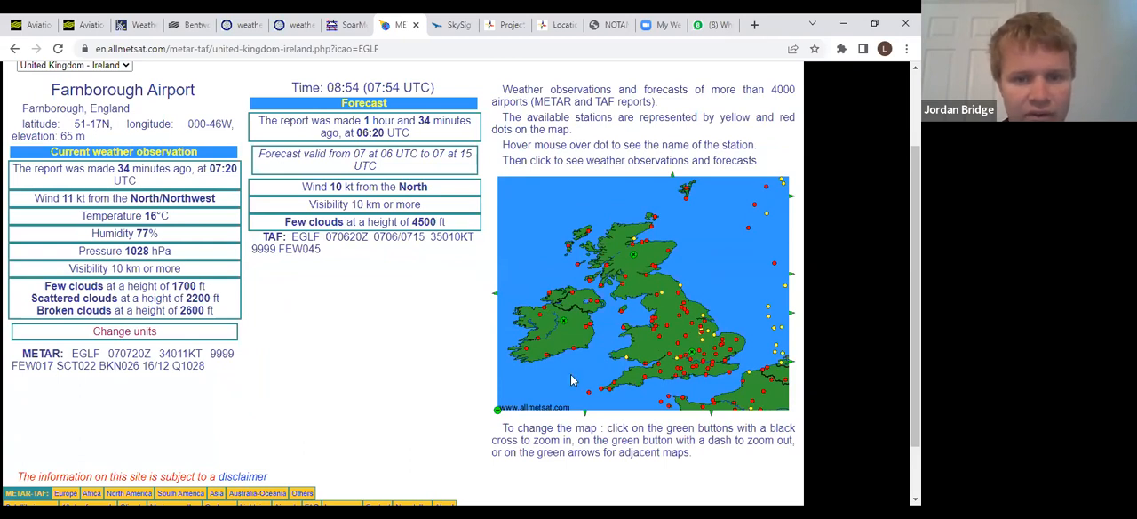
pyautogui.moveTo(695, 373)
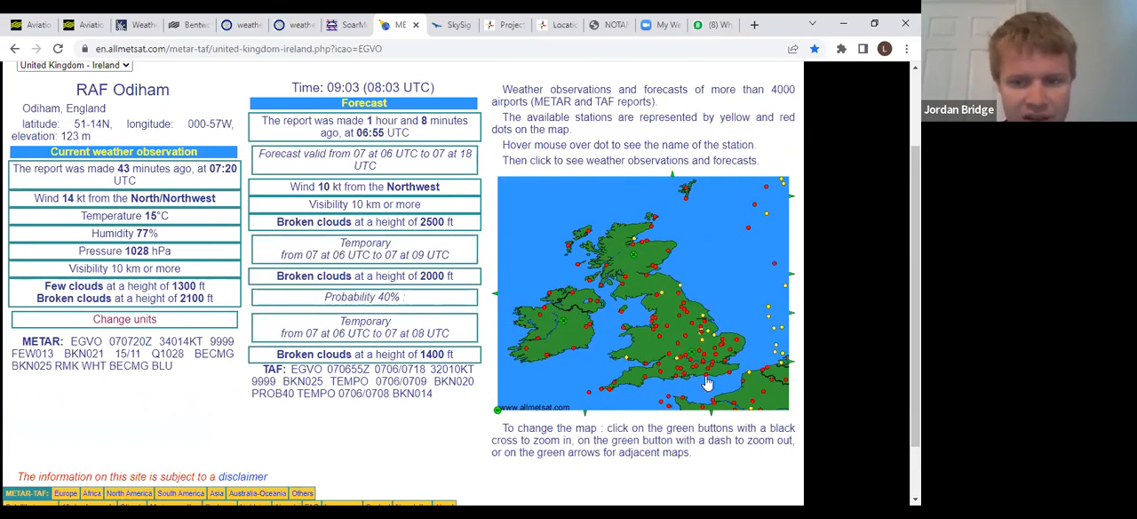
pyautogui.moveTo(704, 380)
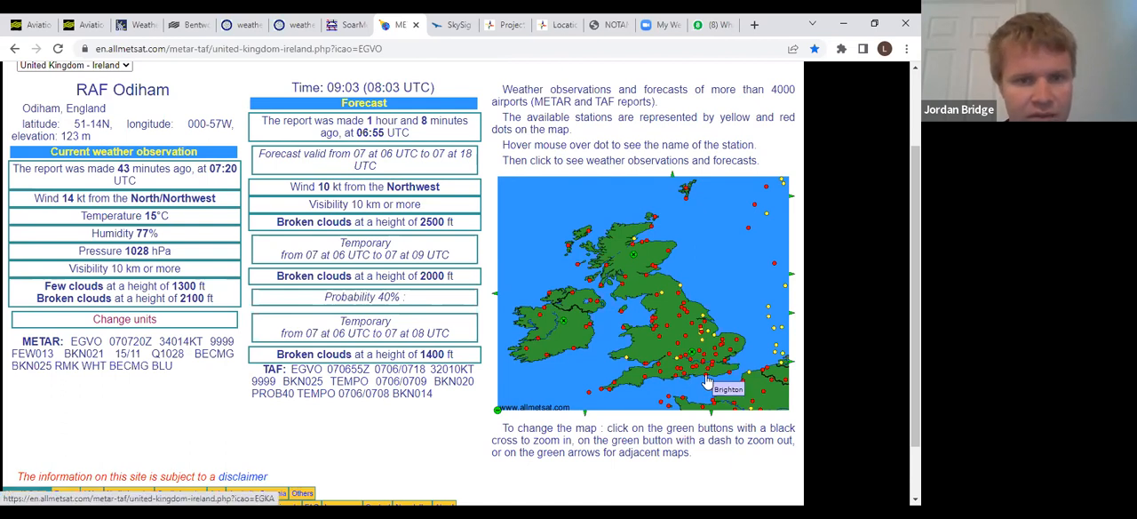
# Load Brighton City Airport's METAR and TAF from the Allmetsat map and scroll to the report
pyautogui.click(727, 388)
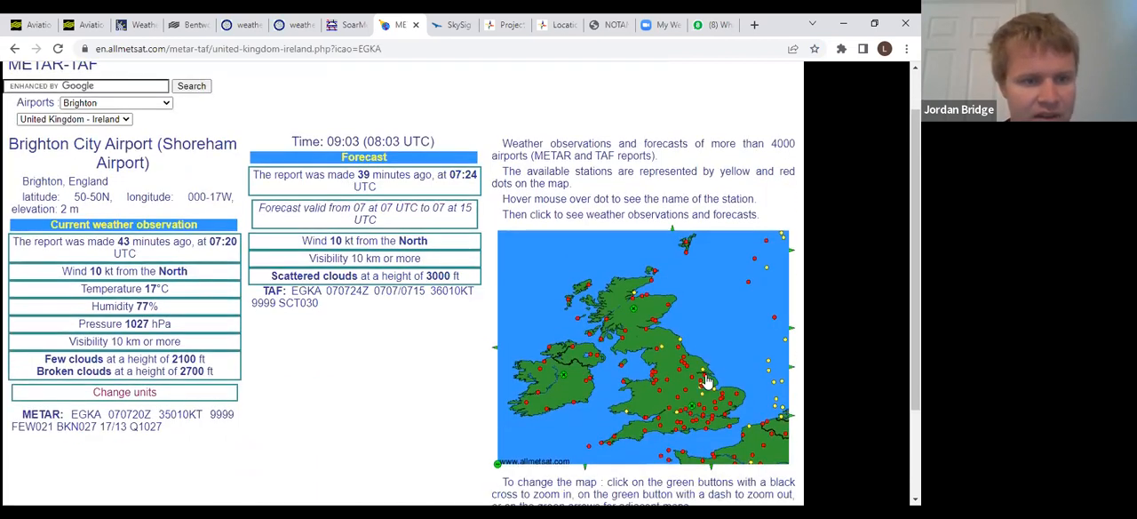
pyautogui.scroll(-3)
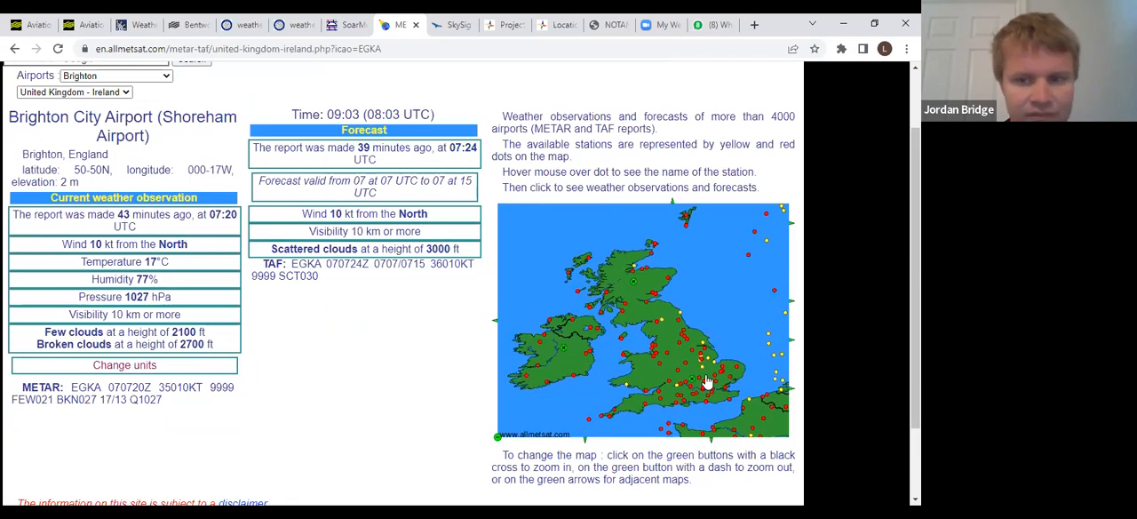
pyautogui.moveTo(724, 408)
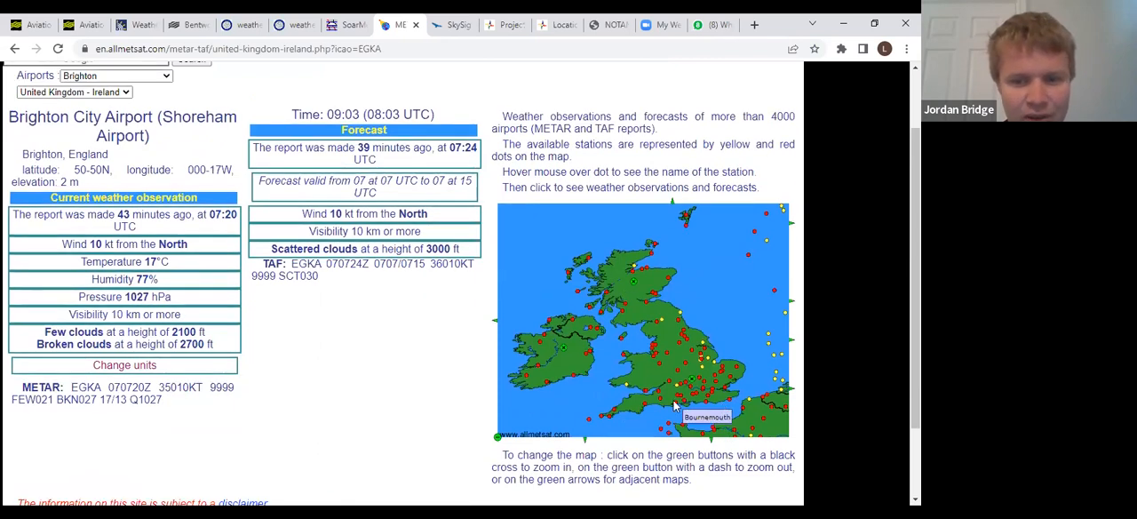
pyautogui.moveTo(700, 405)
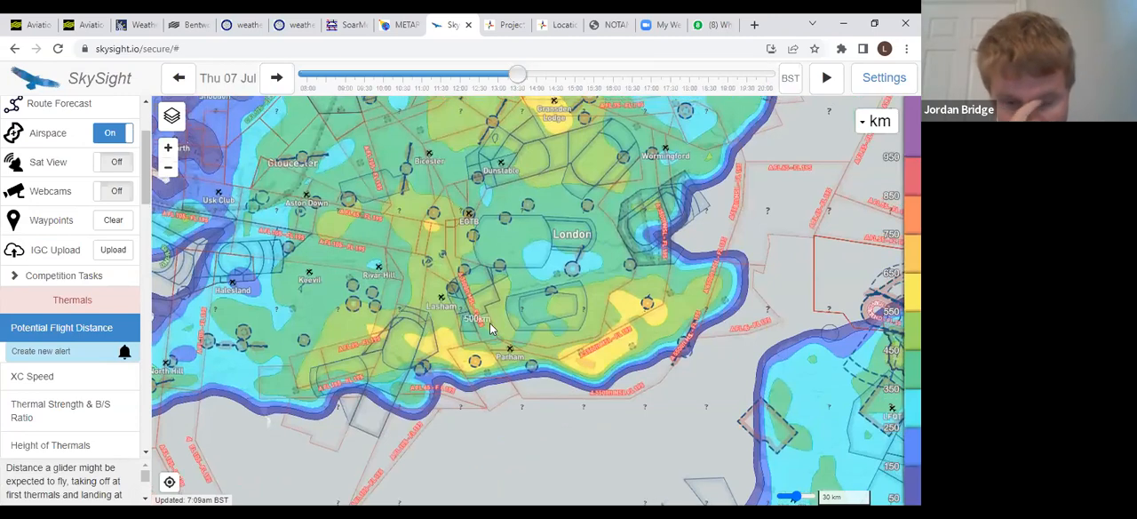
pyautogui.moveTo(429, 200)
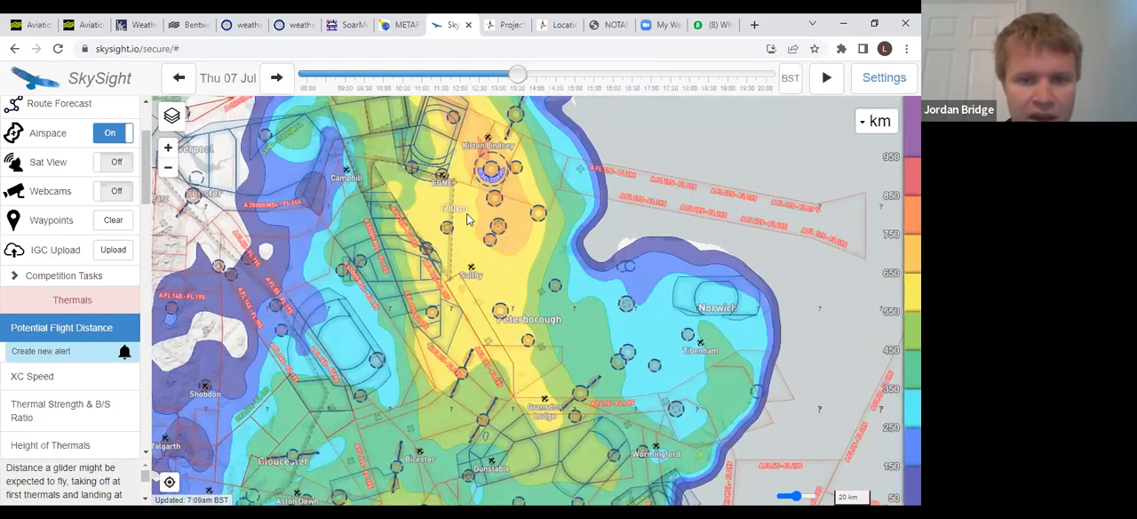
pyautogui.moveTo(478, 458)
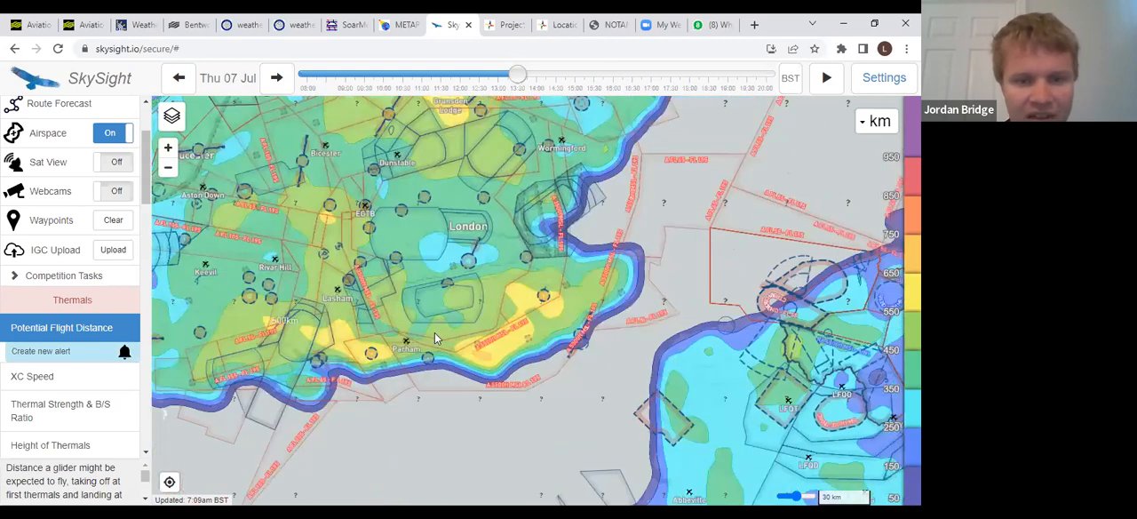
pyautogui.moveTo(555, 345)
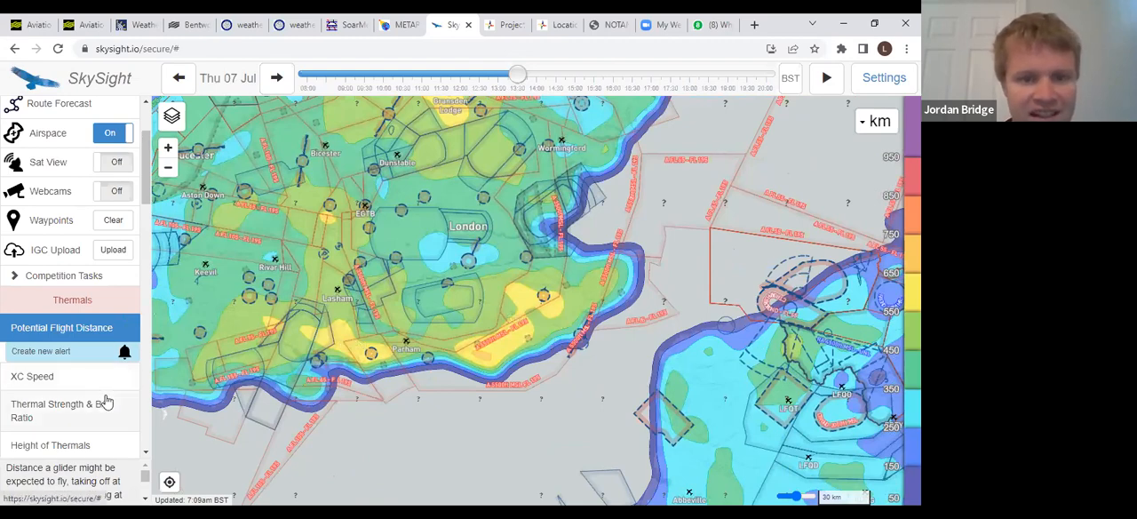
# Switch the SkySight map to the Thermal Strength & B/S Ratio forecast
pyautogui.click(60, 390)
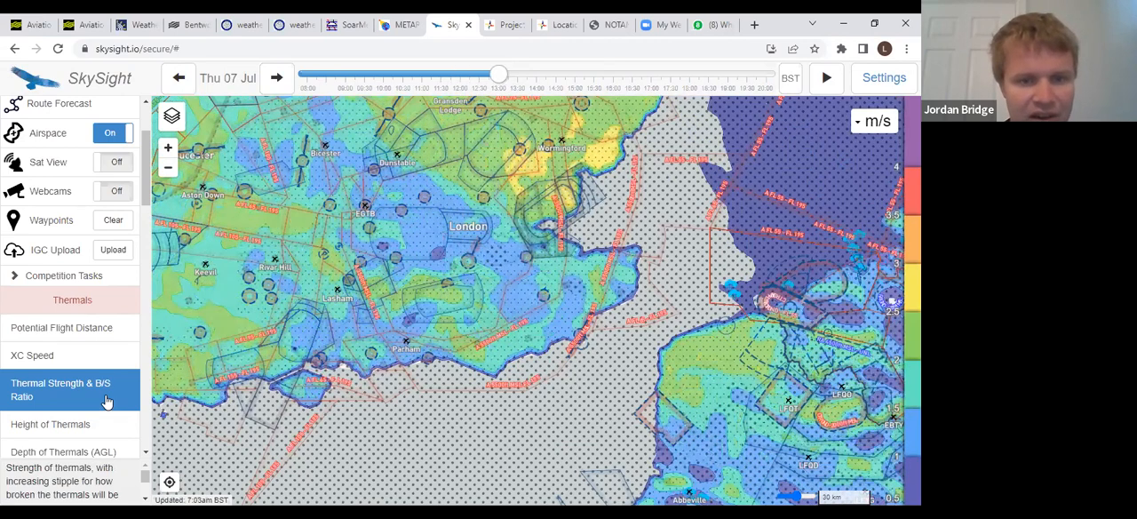
# Advance the 7 July thermal strength forecast towards evening, then return to early afternoon
pyautogui.moveTo(498, 75); pyautogui.dragTo(536, 75)
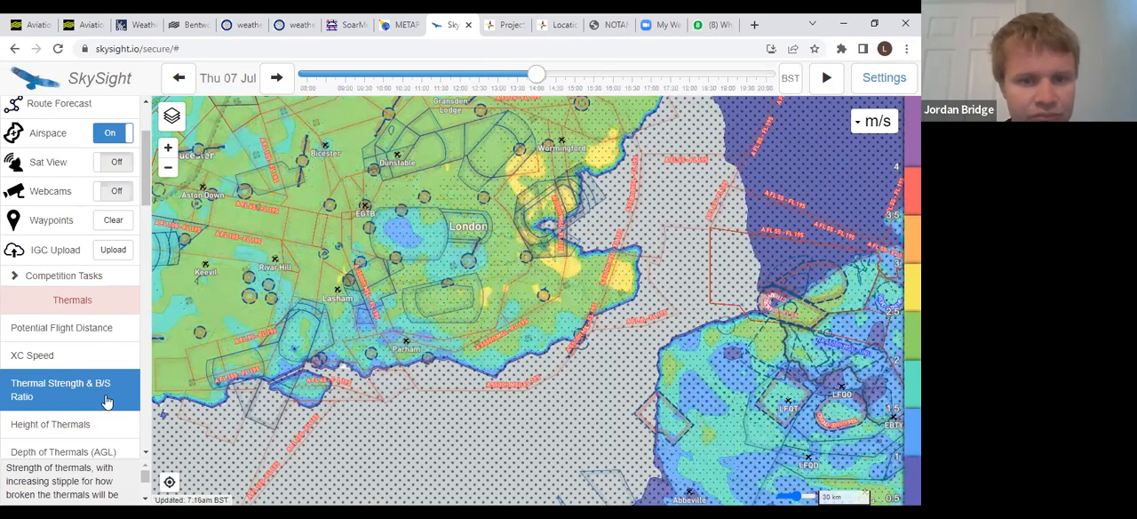
pyautogui.moveTo(537, 73); pyautogui.dragTo(555, 73)
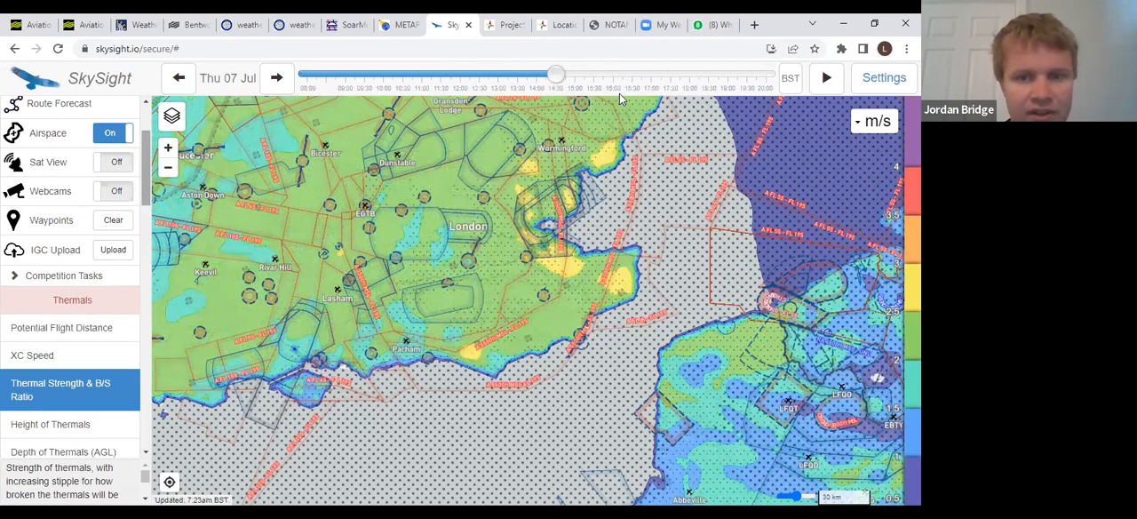
pyautogui.moveTo(556, 74); pyautogui.dragTo(593, 75)
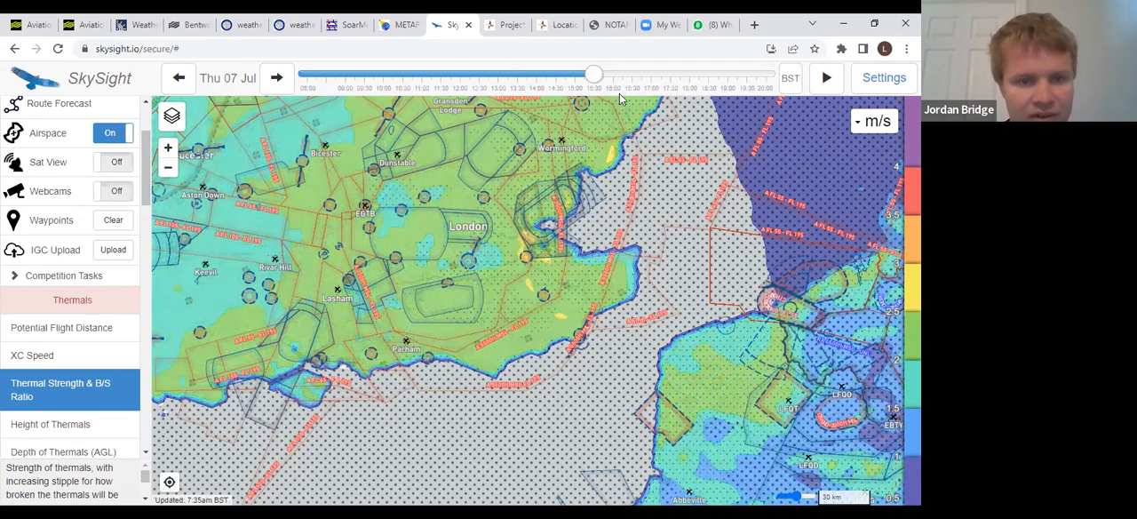
pyautogui.moveTo(593, 74); pyautogui.dragTo(631, 75)
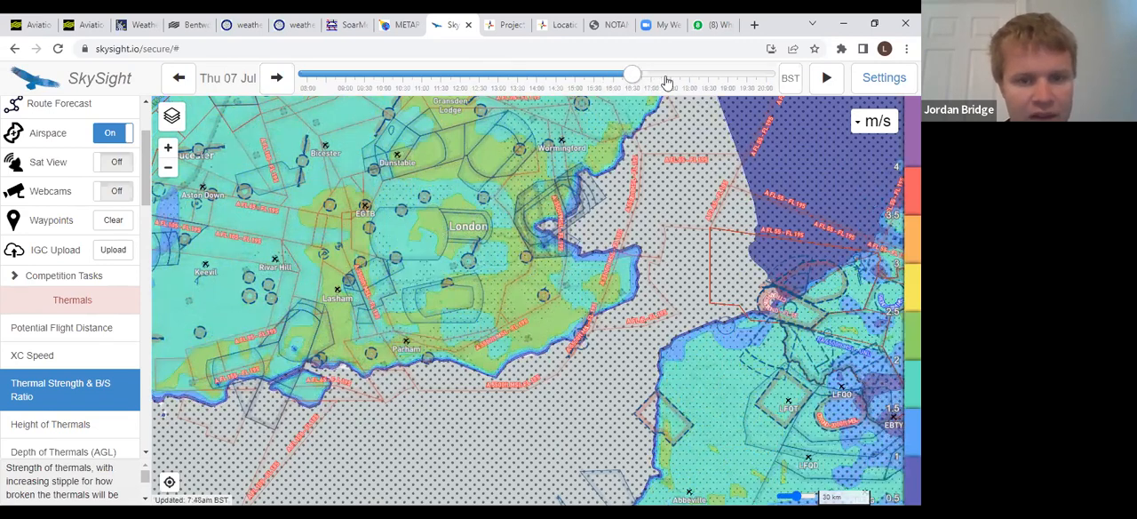
pyautogui.moveTo(631, 75); pyautogui.dragTo(668, 75)
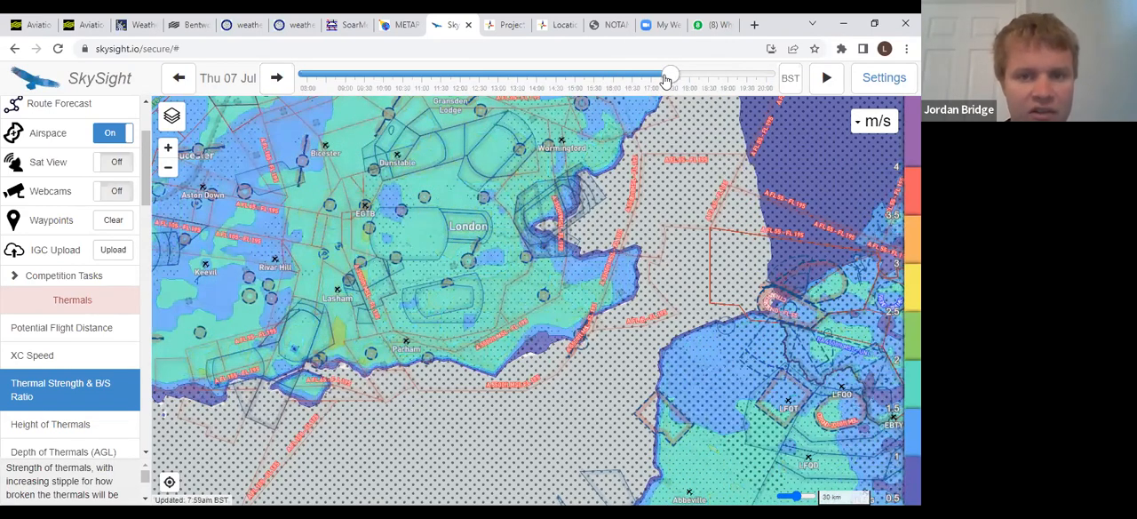
pyautogui.moveTo(671, 75); pyautogui.dragTo(518, 74)
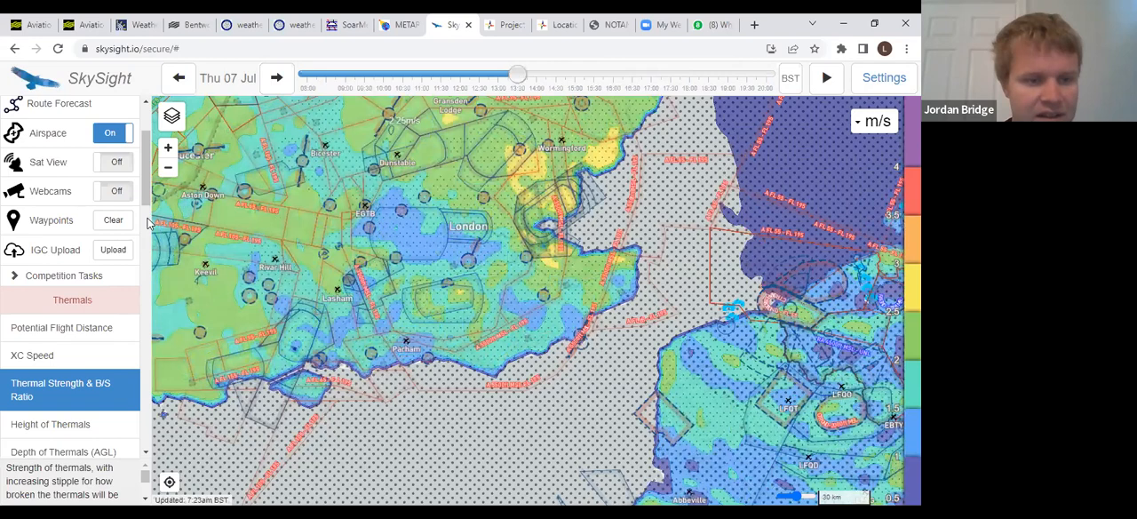
pyautogui.scroll(-3)
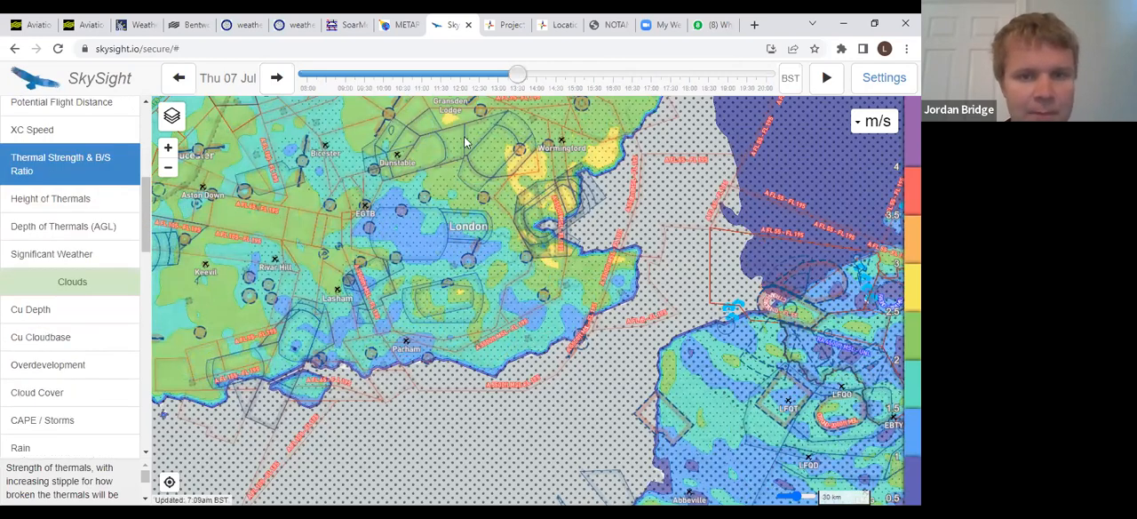
# Show the Cu Cloudbase map, moving it from mid-afternoon to early evening and back
pyautogui.click(40, 336)
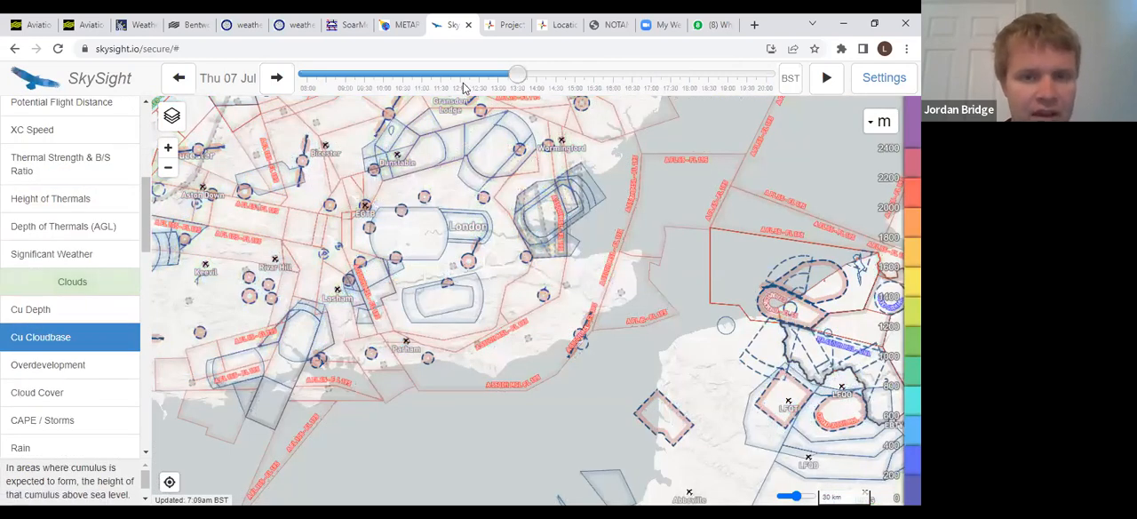
pyautogui.moveTo(518, 75); pyautogui.dragTo(538, 75)
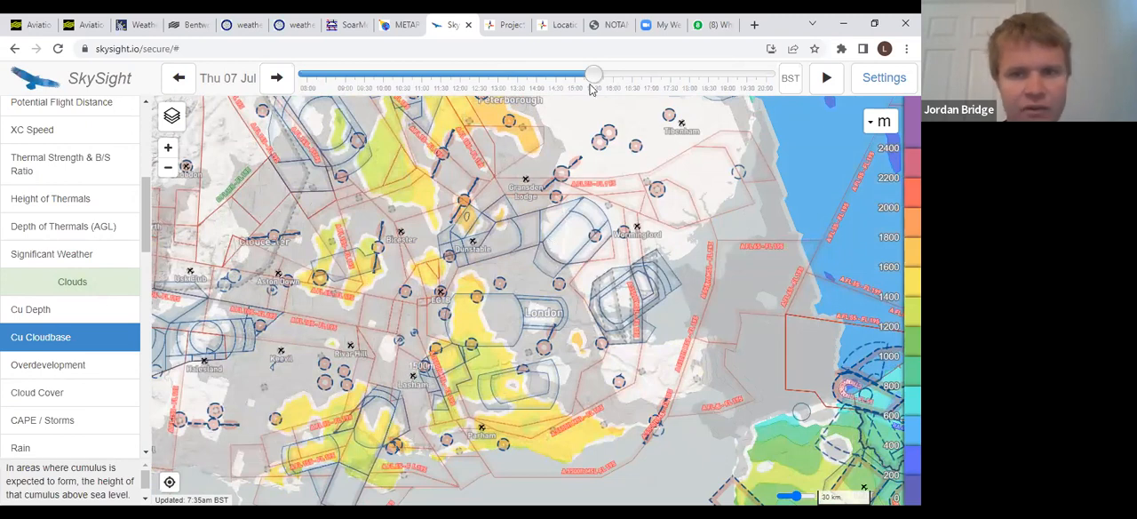
pyautogui.moveTo(593, 75); pyautogui.dragTo(631, 76)
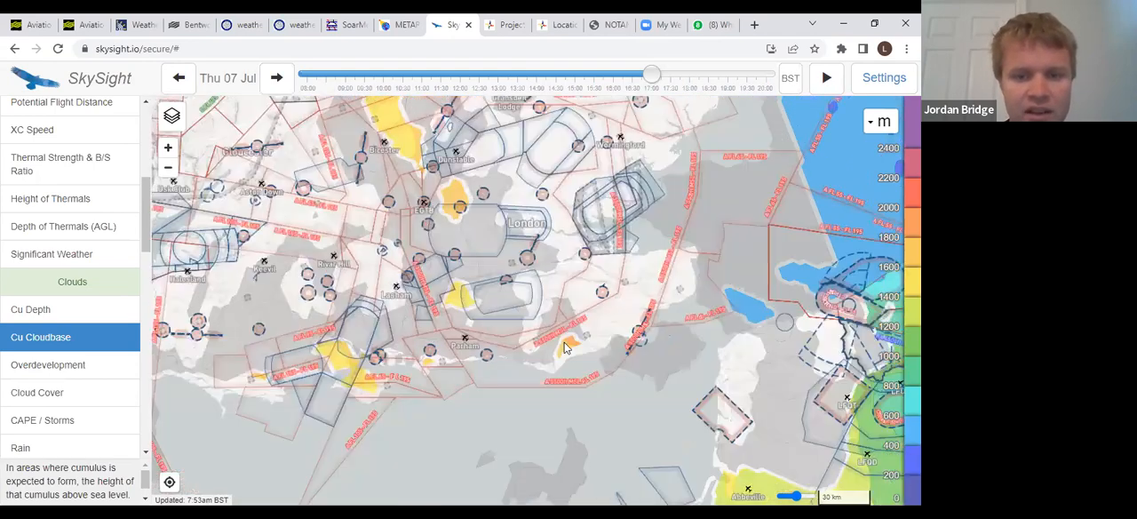
pyautogui.moveTo(651, 73); pyautogui.dragTo(652, 74)
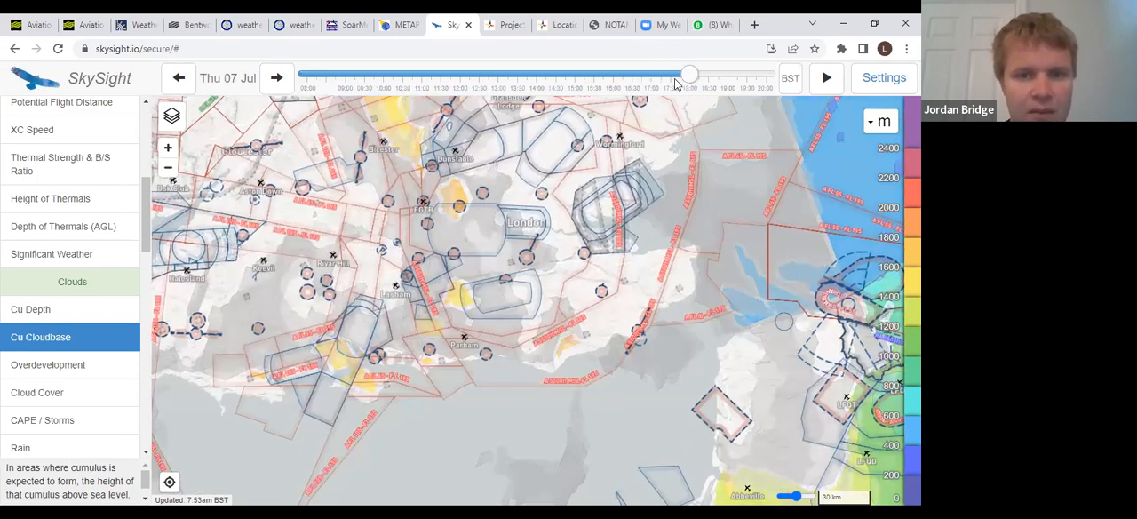
pyautogui.moveTo(691, 74); pyautogui.dragTo(557, 74)
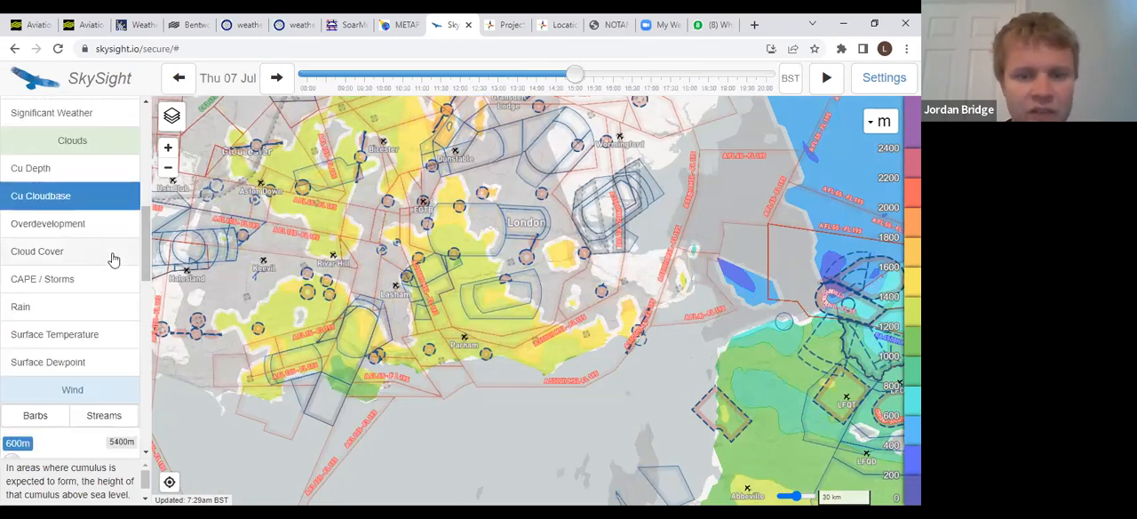
# Check the cloud cover forecast slightly later, then switch to the rain accumulation layer
pyautogui.click(37, 252)
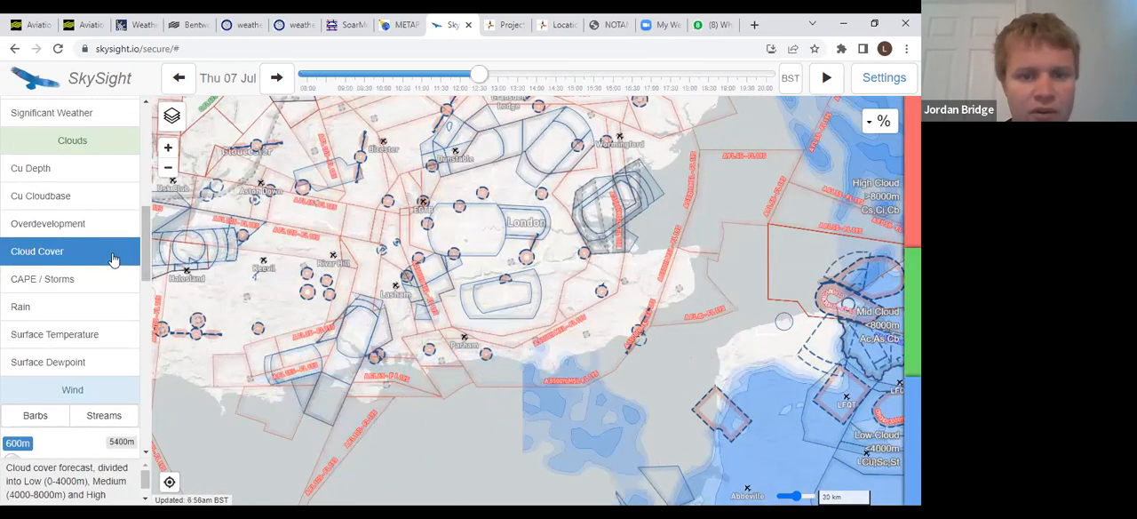
pyautogui.moveTo(480, 74); pyautogui.dragTo(518, 74)
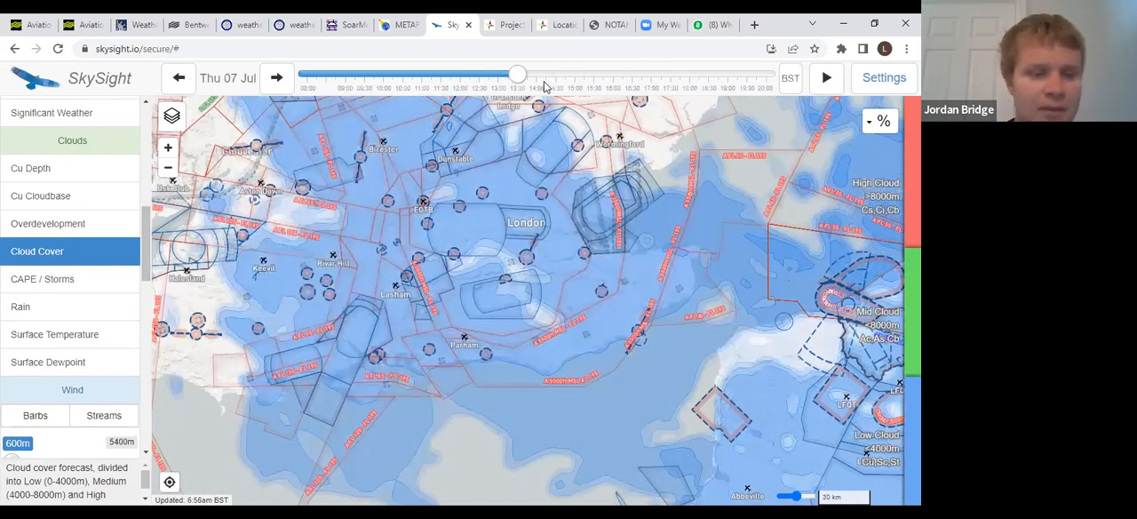
pyautogui.moveTo(518, 74); pyautogui.dragTo(556, 75)
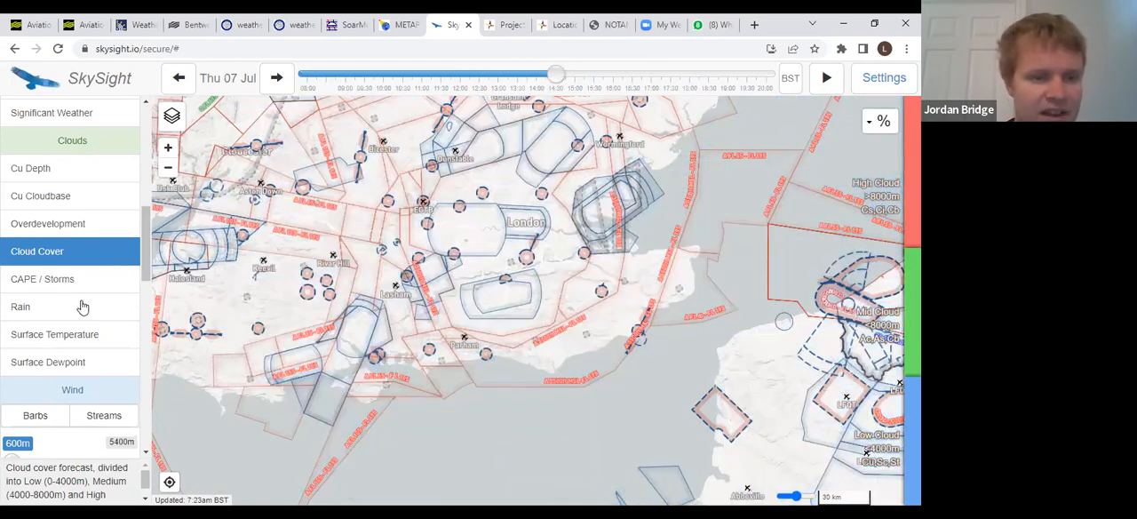
pyautogui.click(20, 306)
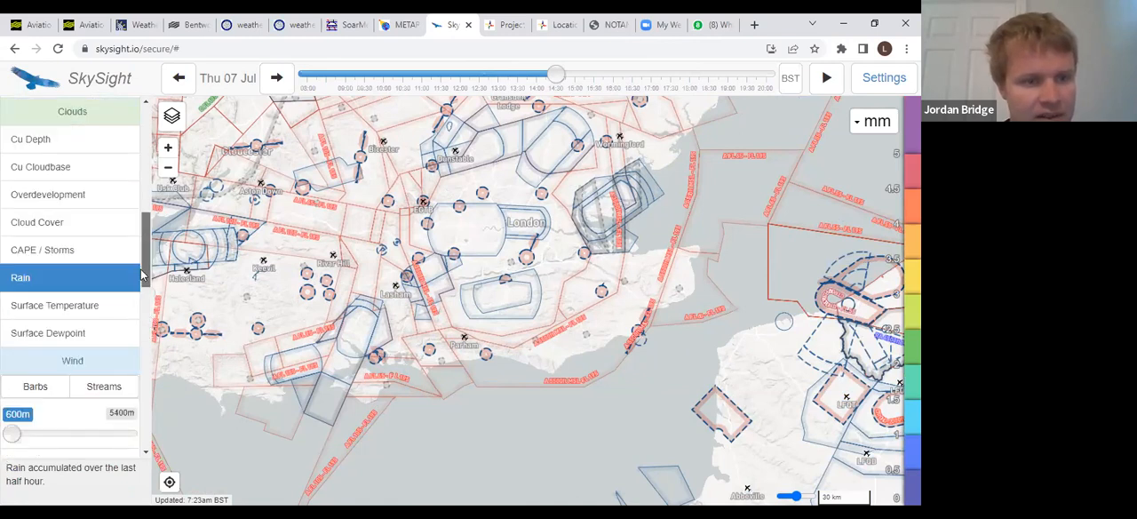
pyautogui.scroll(-3)
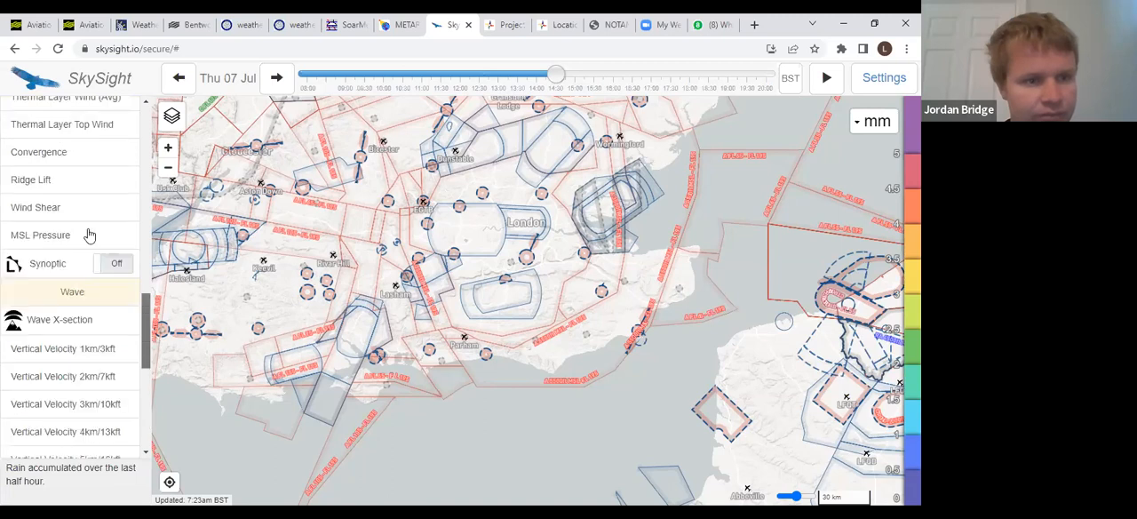
# Show the convergence layer and advance the time slider to around 16:30
pyautogui.click(39, 213)
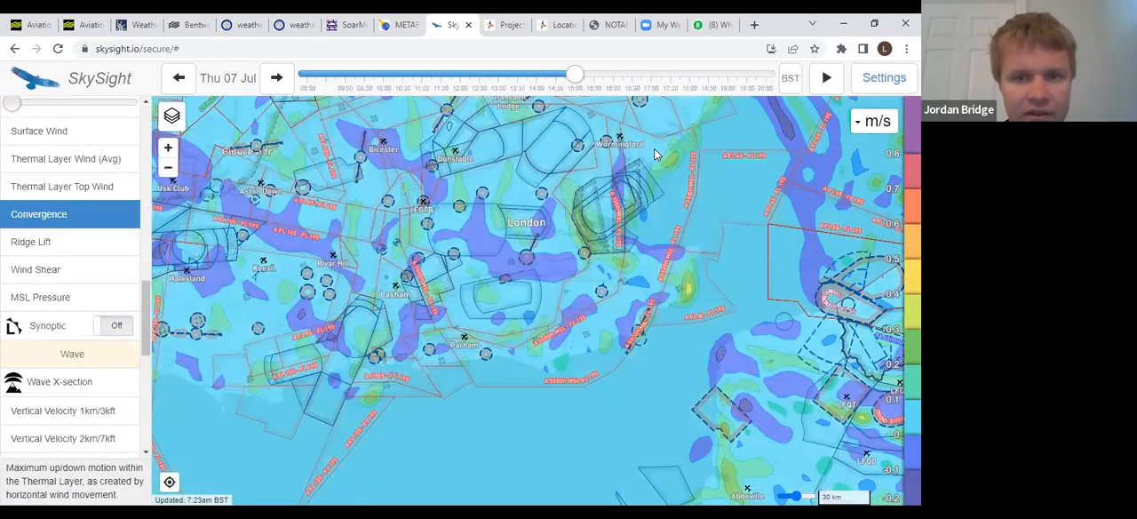
pyautogui.moveTo(575, 75); pyautogui.dragTo(613, 76)
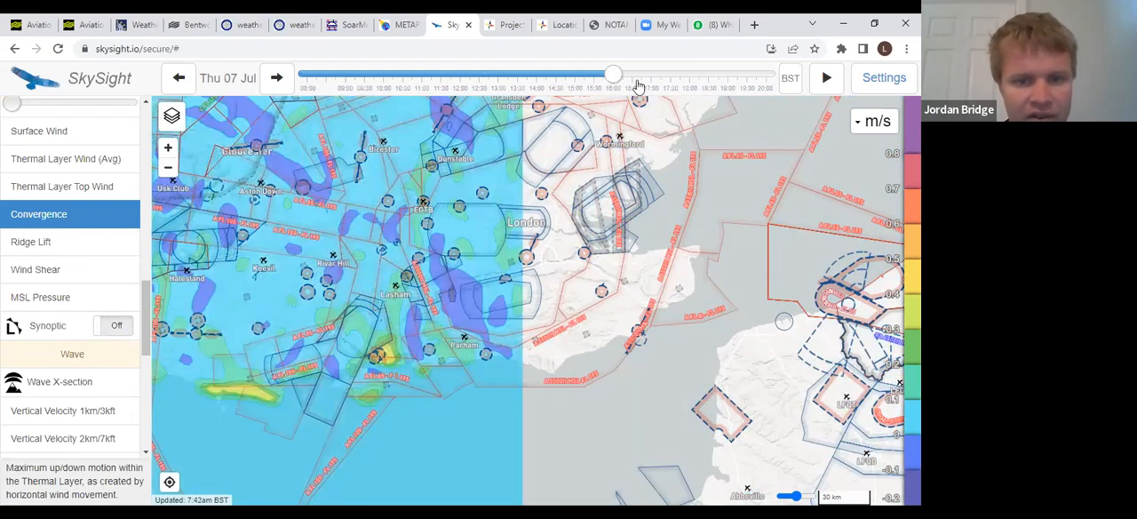
pyautogui.moveTo(614, 74); pyautogui.dragTo(653, 75)
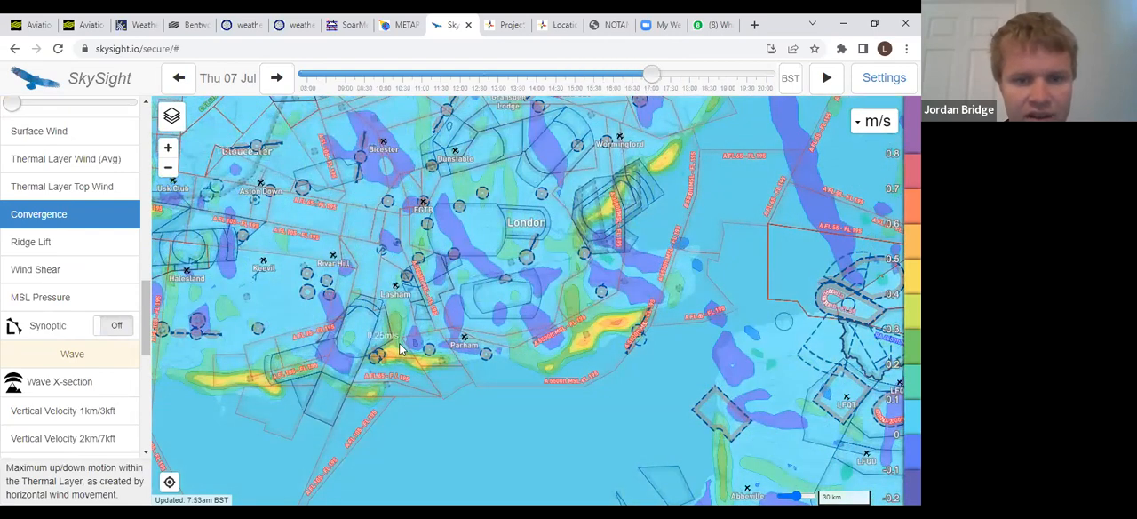
pyautogui.moveTo(619, 345)
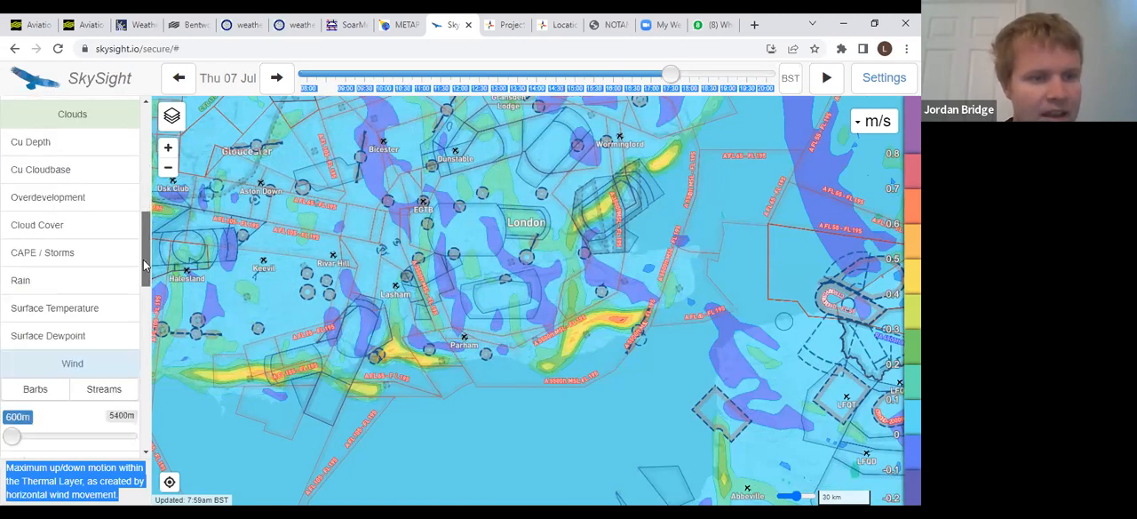
pyautogui.scroll(-3)
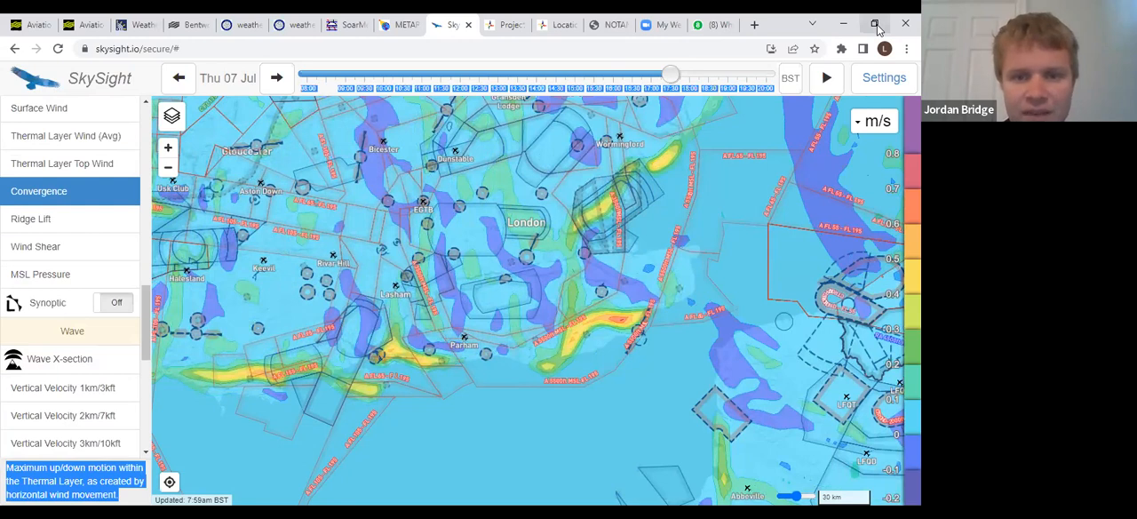
# Switch to TopMeteo and log in to reach the UK cloud forecast map
pyautogui.click(506, 24)
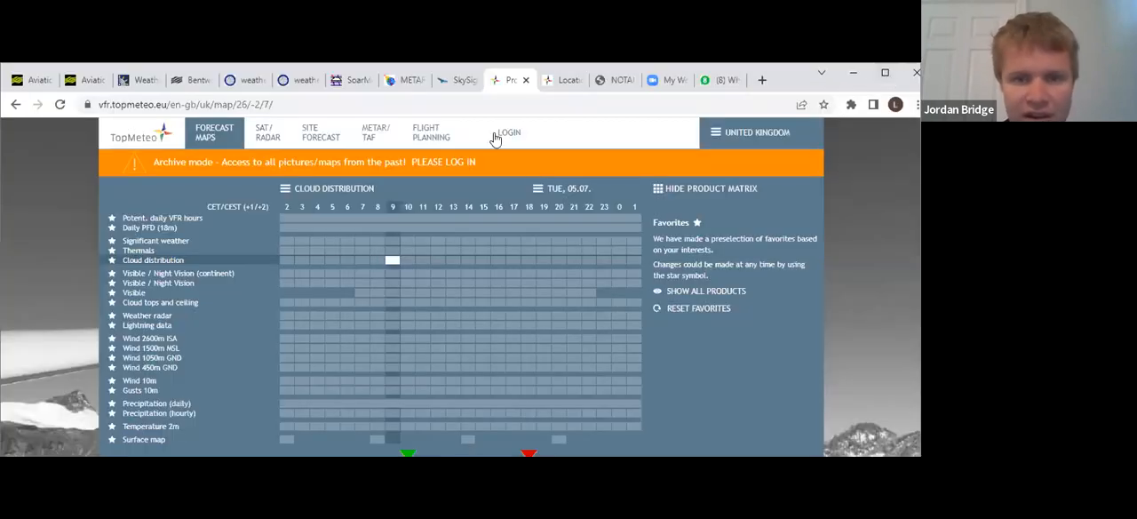
pyautogui.click(507, 133)
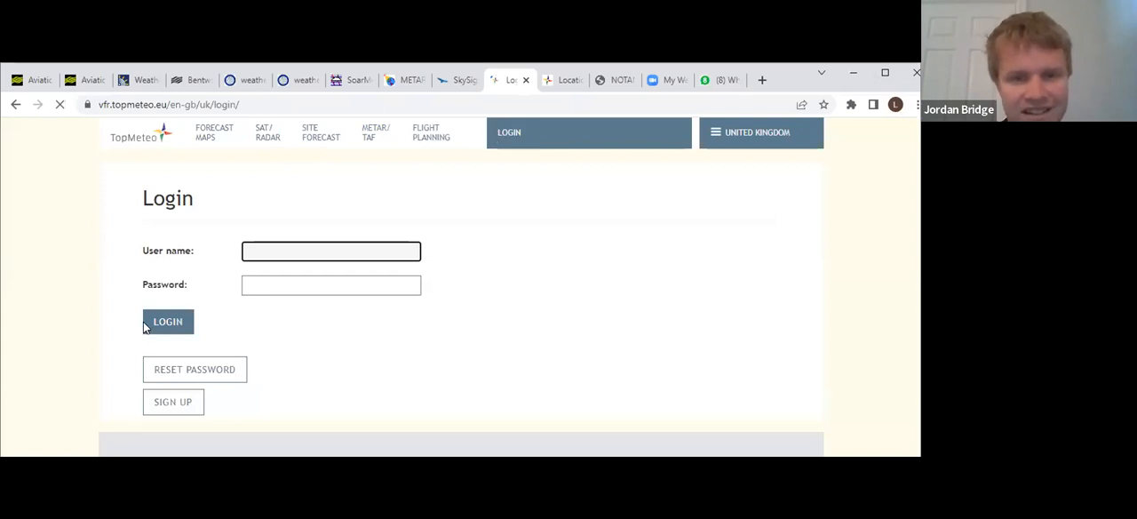
pyautogui.click(168, 322)
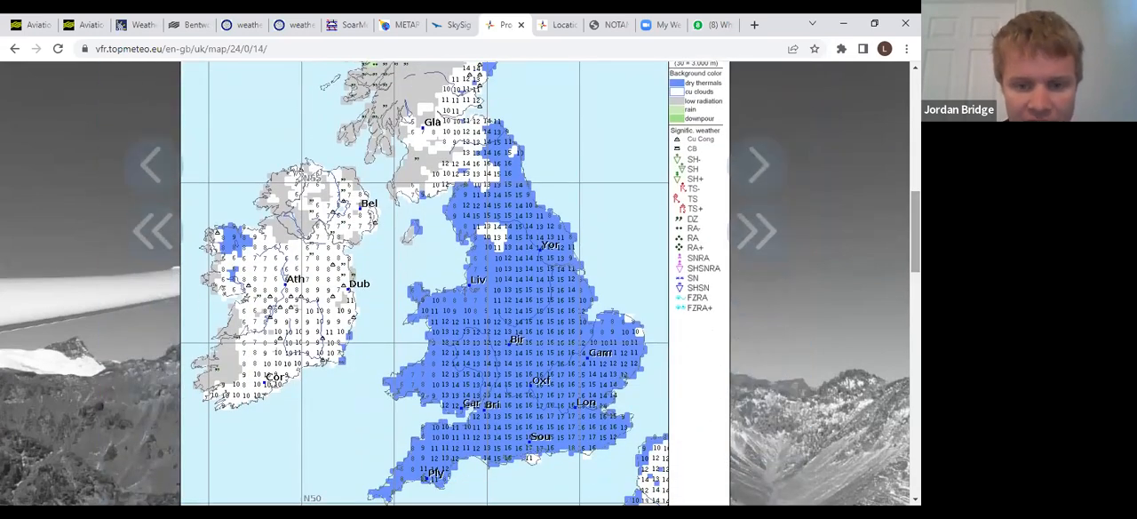
pyautogui.moveTo(758, 165)
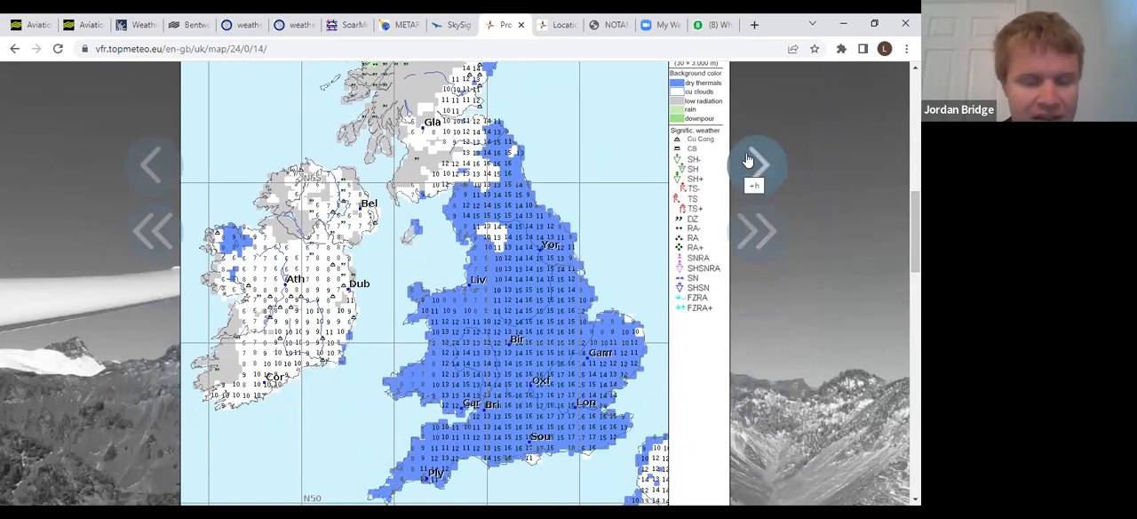
# Step the TopMeteo cloud map forward three hours, then return to an earlier hour
pyautogui.click(757, 166)
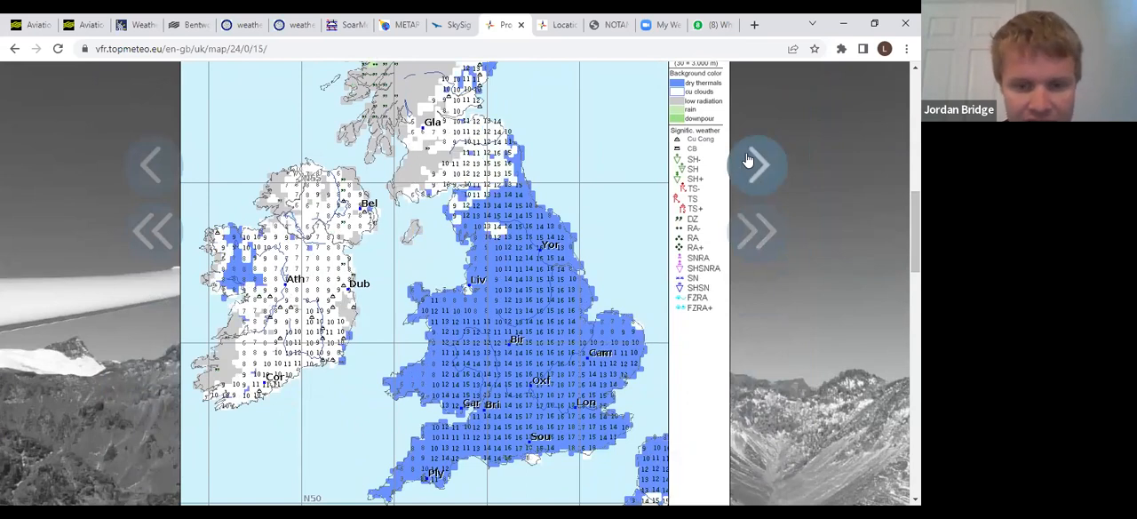
pyautogui.click(758, 165)
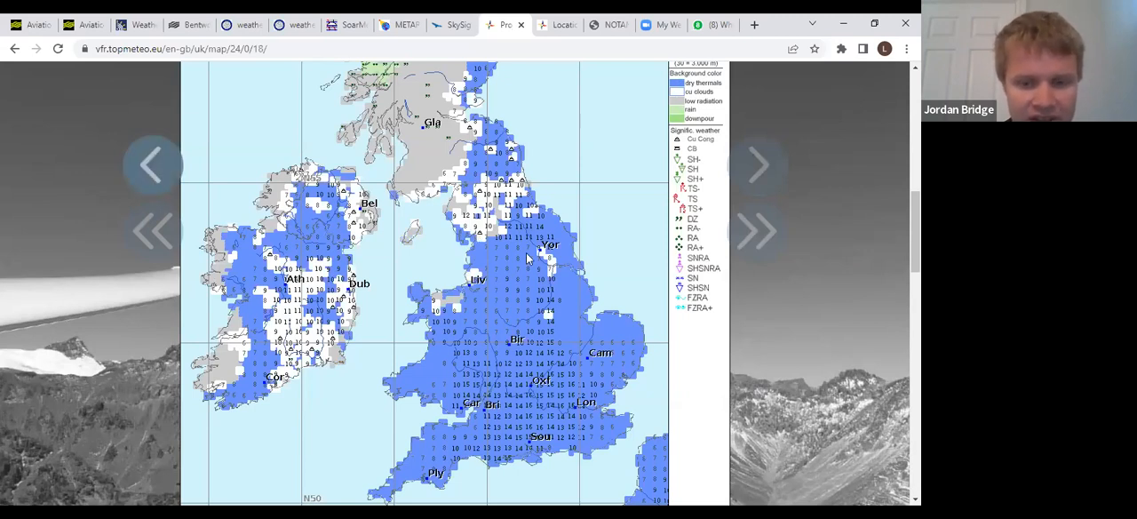
pyautogui.click(760, 165)
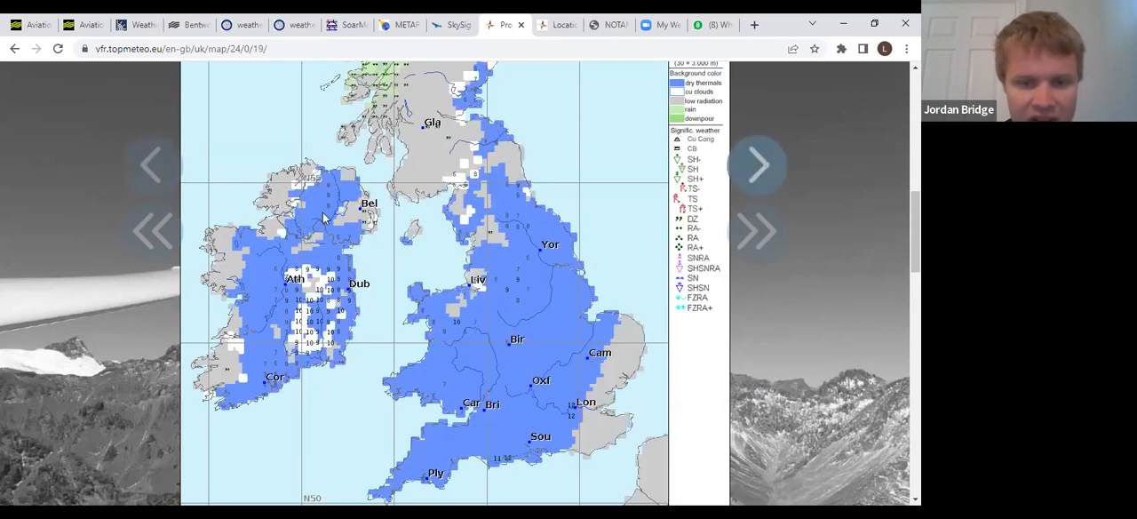
pyautogui.click(151, 165)
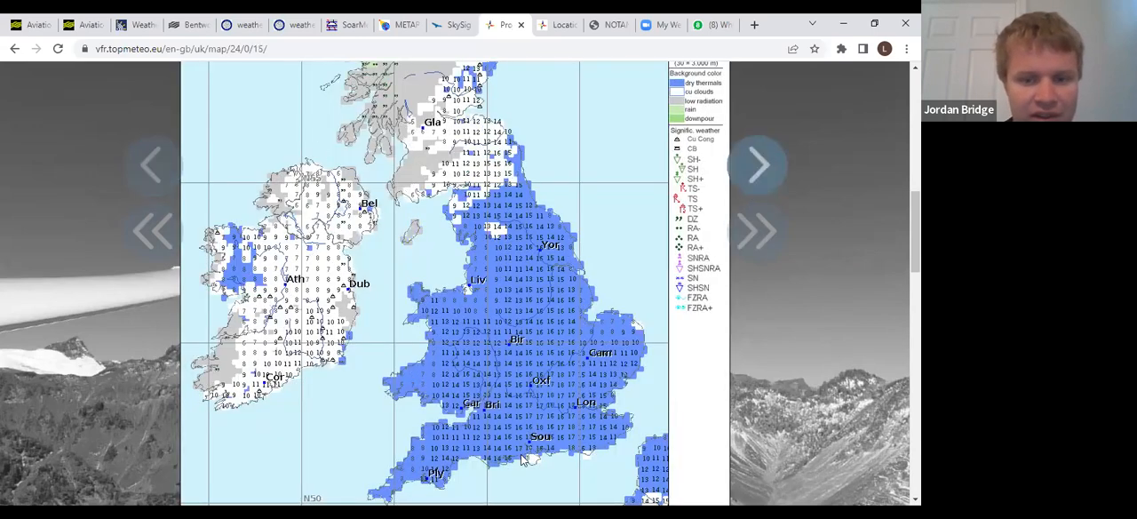
pyautogui.scroll(-3)
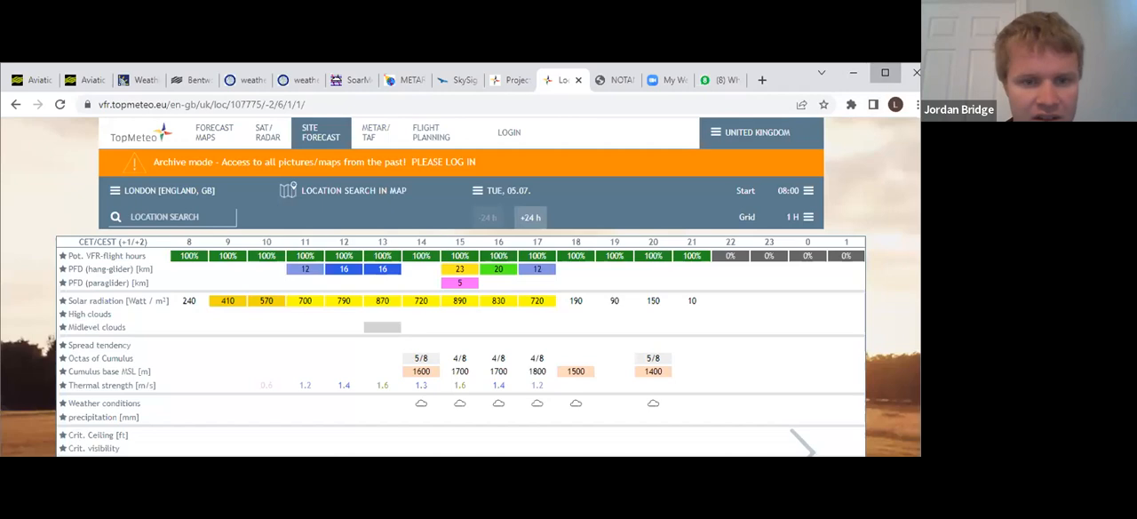
# Scroll London's 07.07 site forecast down to the wind, gust, temperature and dew point rows
pyautogui.scroll(-3)
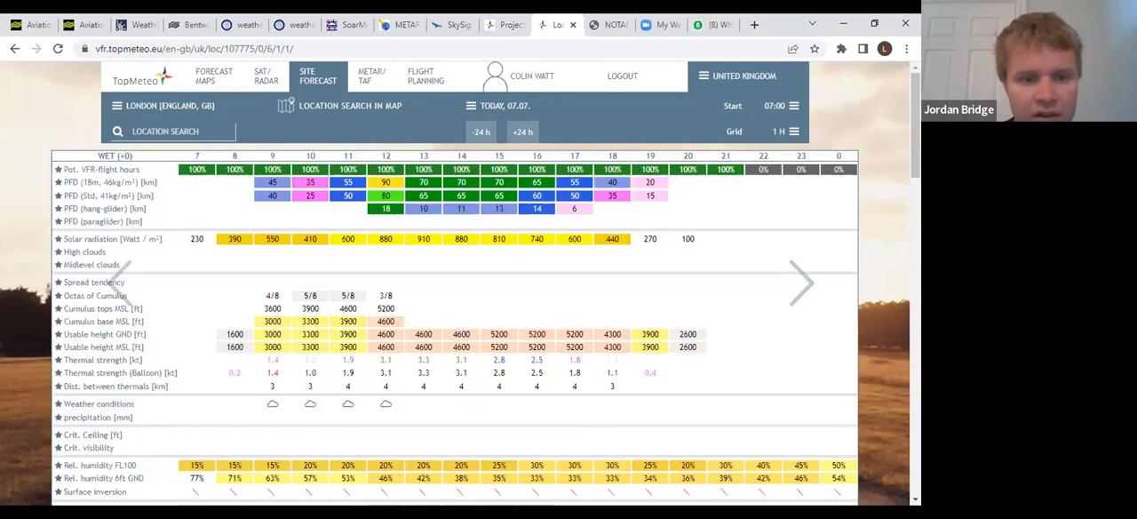
pyautogui.scroll(-3)
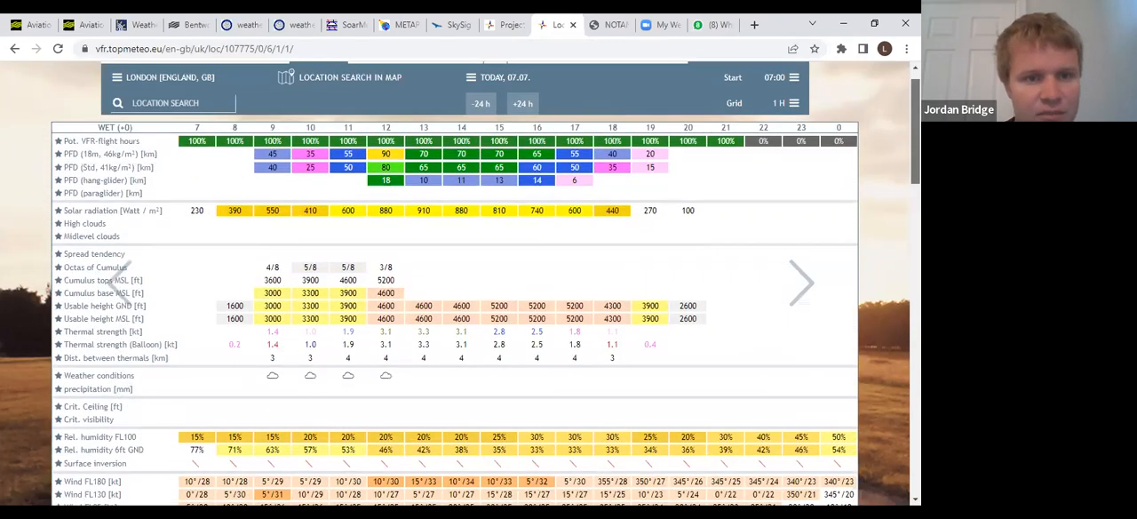
pyautogui.scroll(-3)
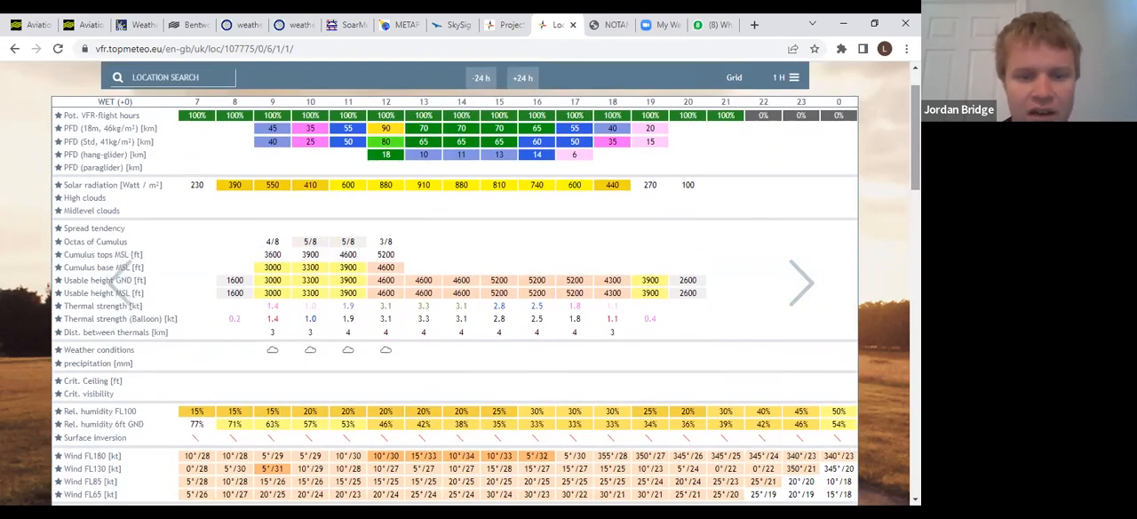
pyautogui.scroll(-3)
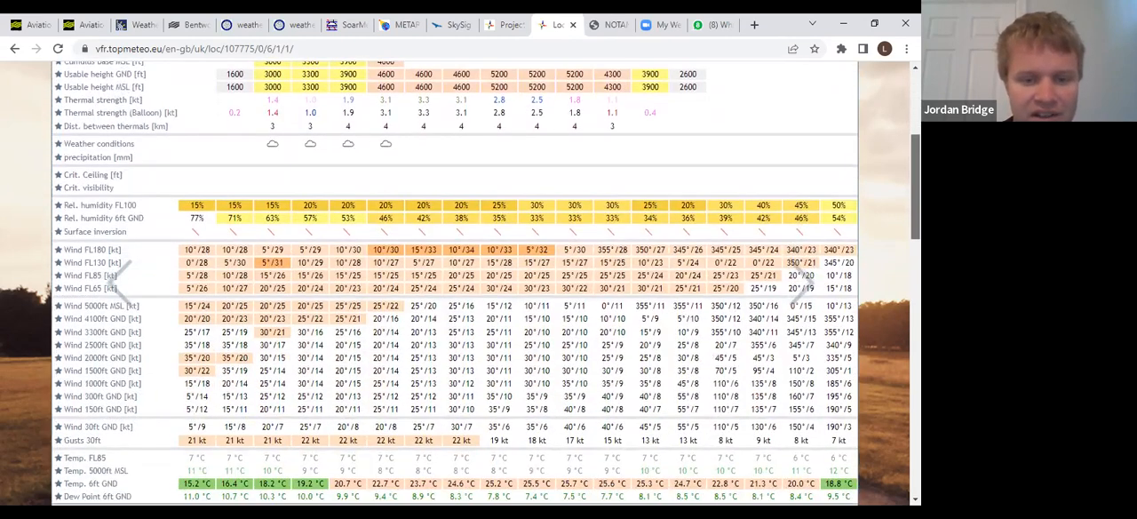
pyautogui.scroll(-3)
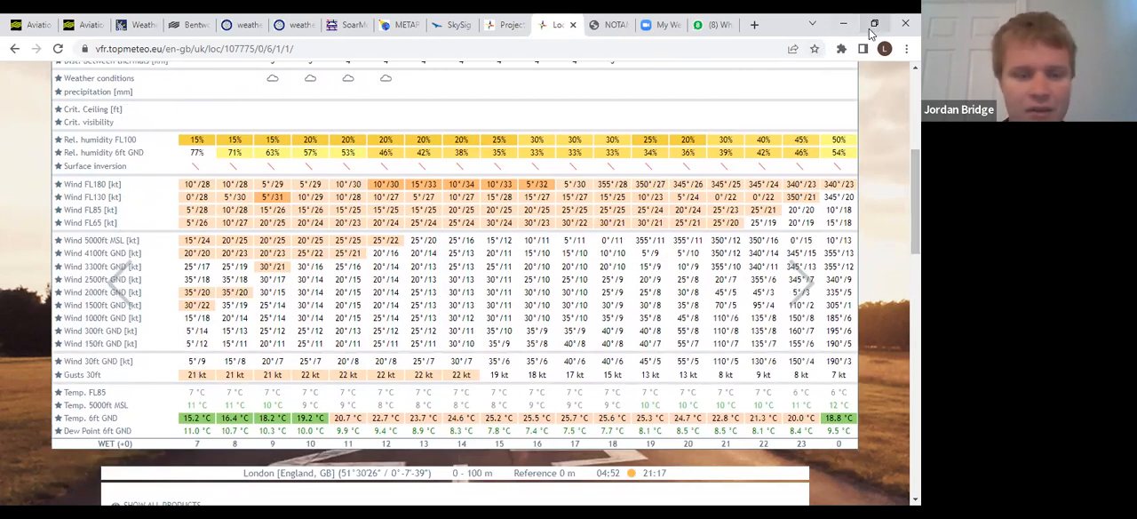
pyautogui.moveTo(874, 23)
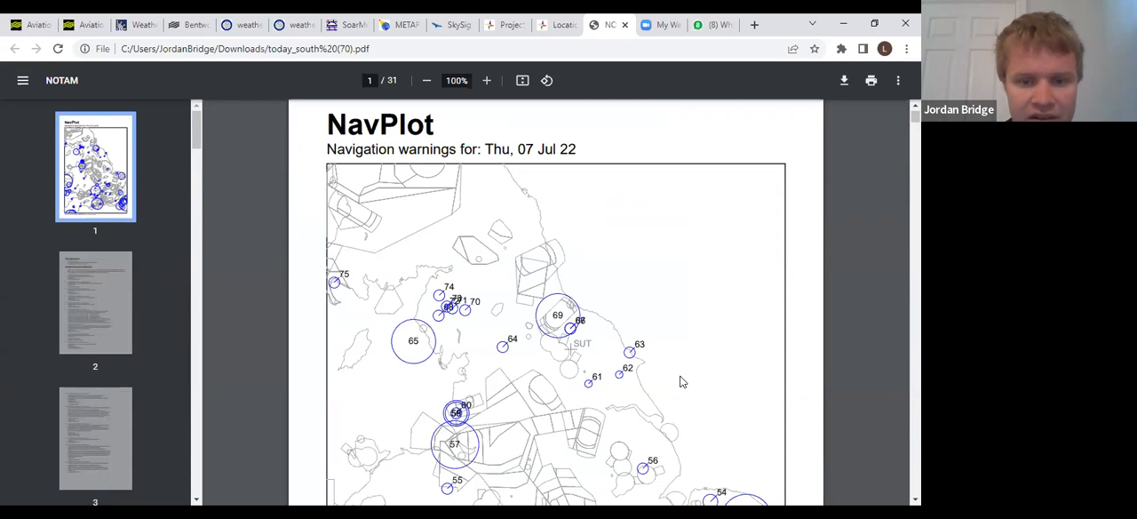
# Scroll the NavPlot navigation warnings PDF down to the warnings on page 8
pyautogui.scroll(-3)
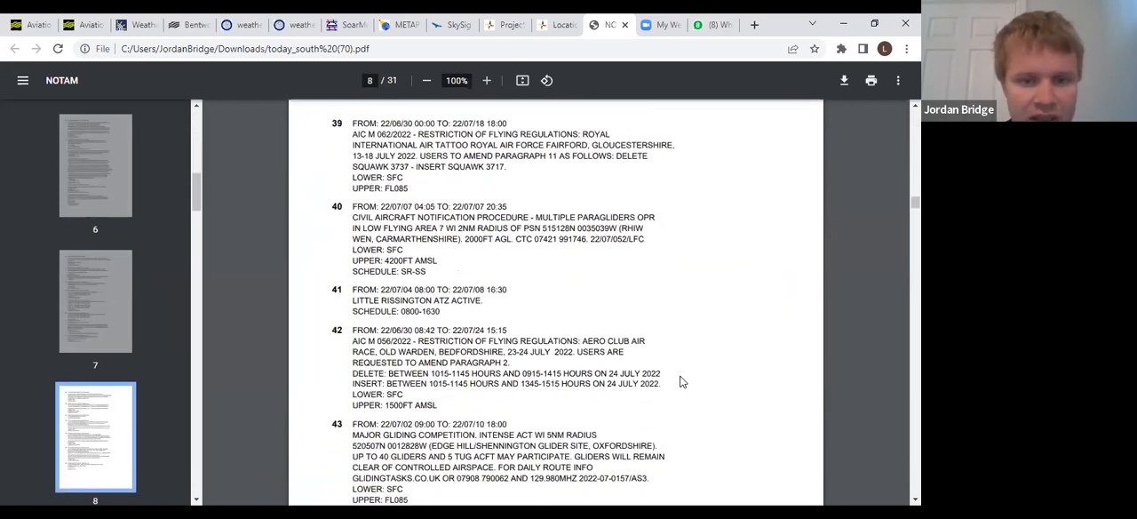
pyautogui.scroll(-3)
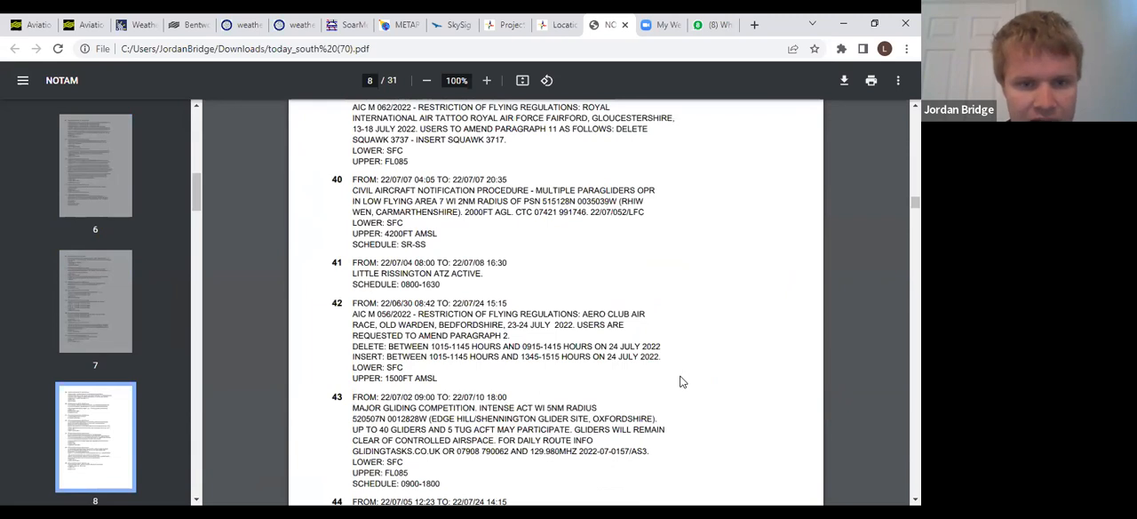
pyautogui.scroll(-3)
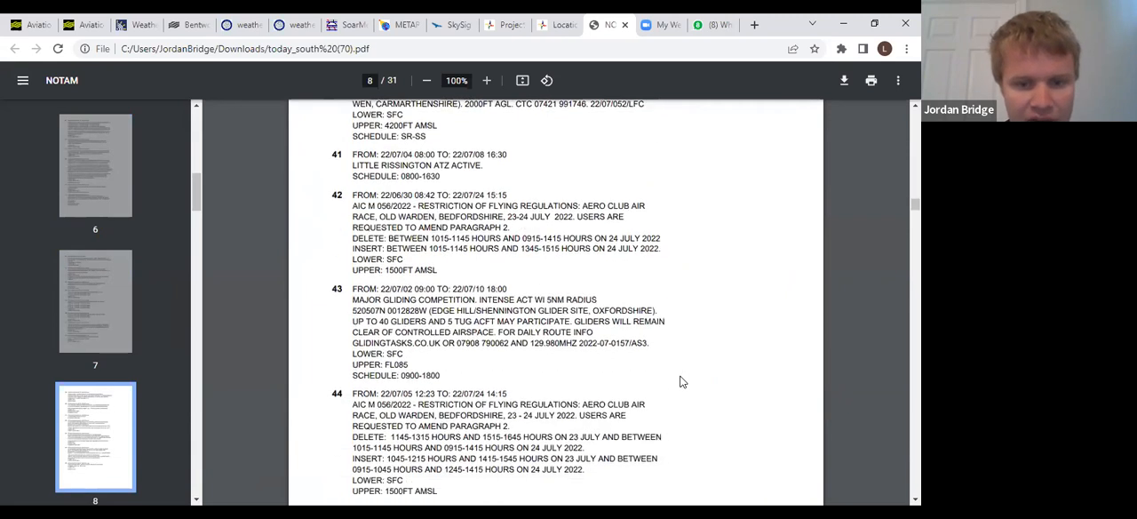
pyautogui.scroll(-3)
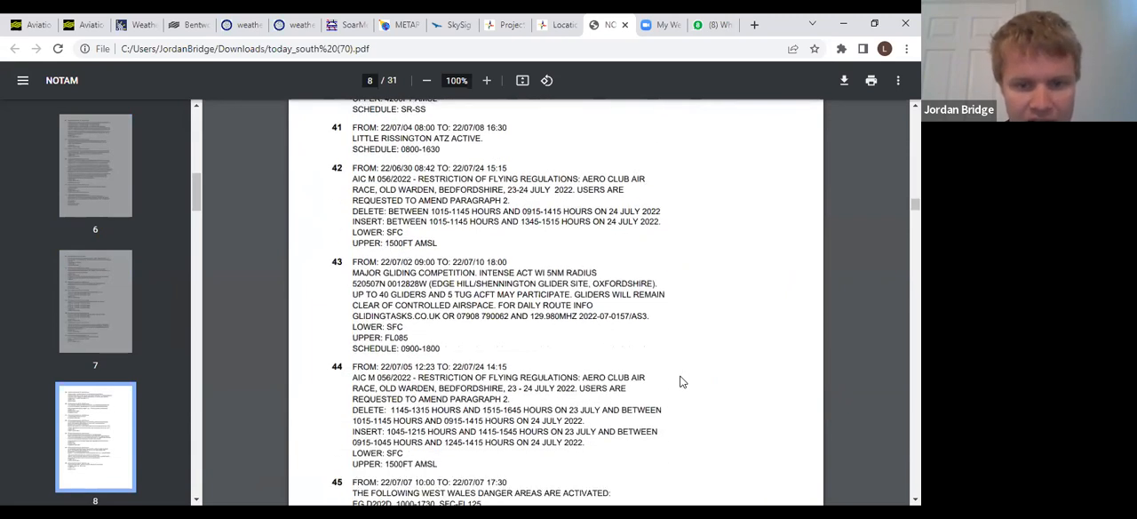
pyautogui.scroll(-3)
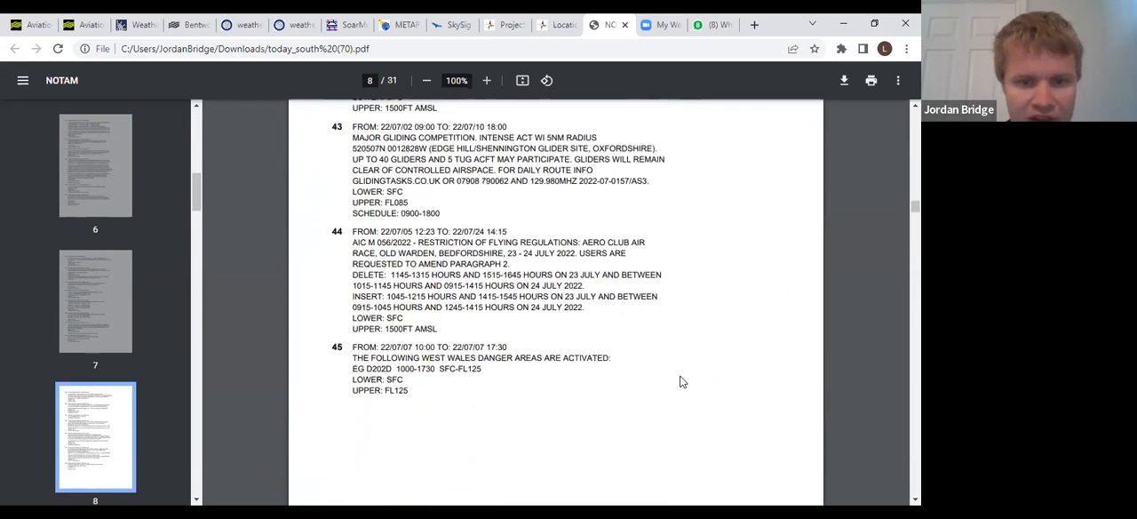